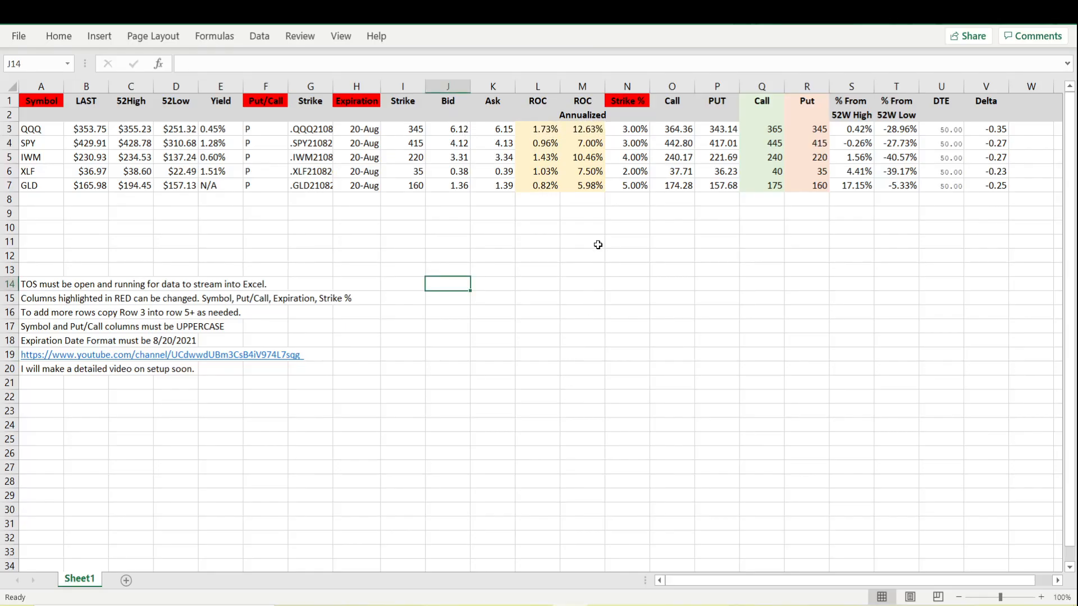
# - Enter AAPL as the first row's symbol so its prices, strikes and returns refresh
pyautogui.click(538, 241)
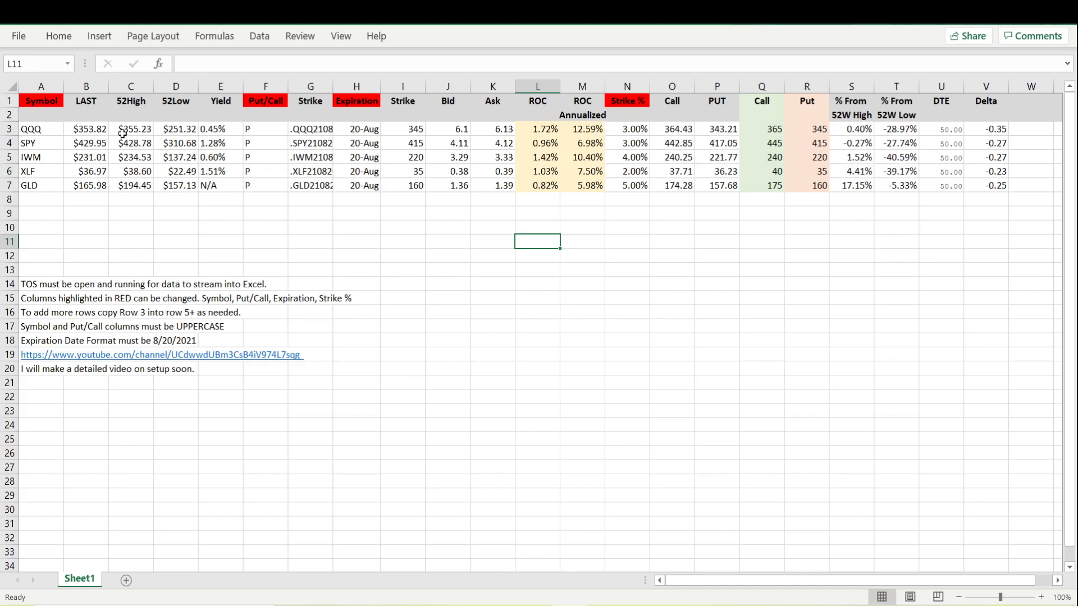
pyautogui.moveTo(729, 149)
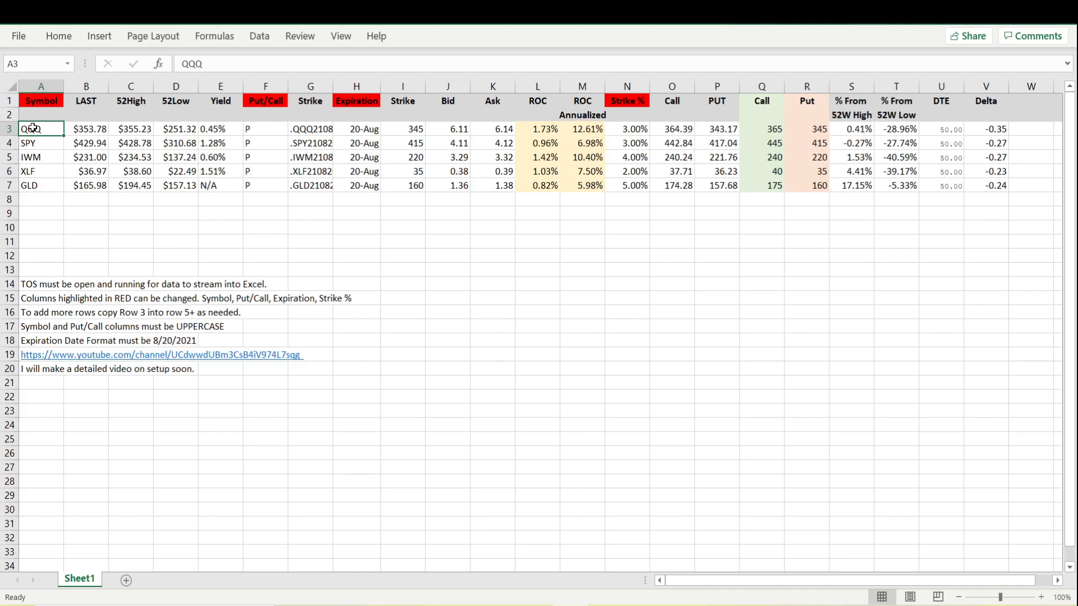
pyautogui.write('AAPL')
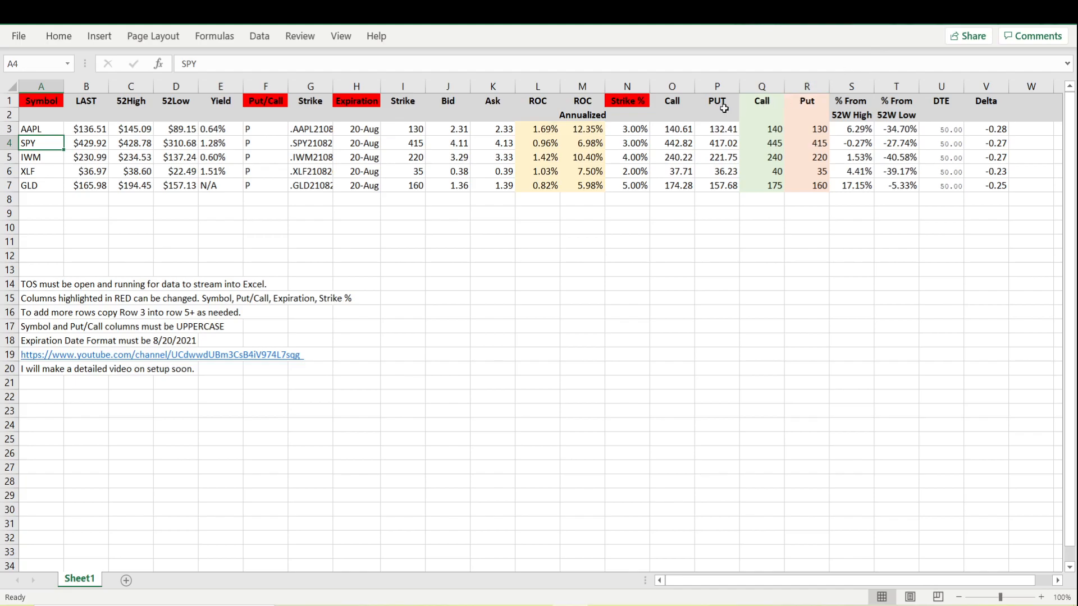
pyautogui.moveTo(635, 101)
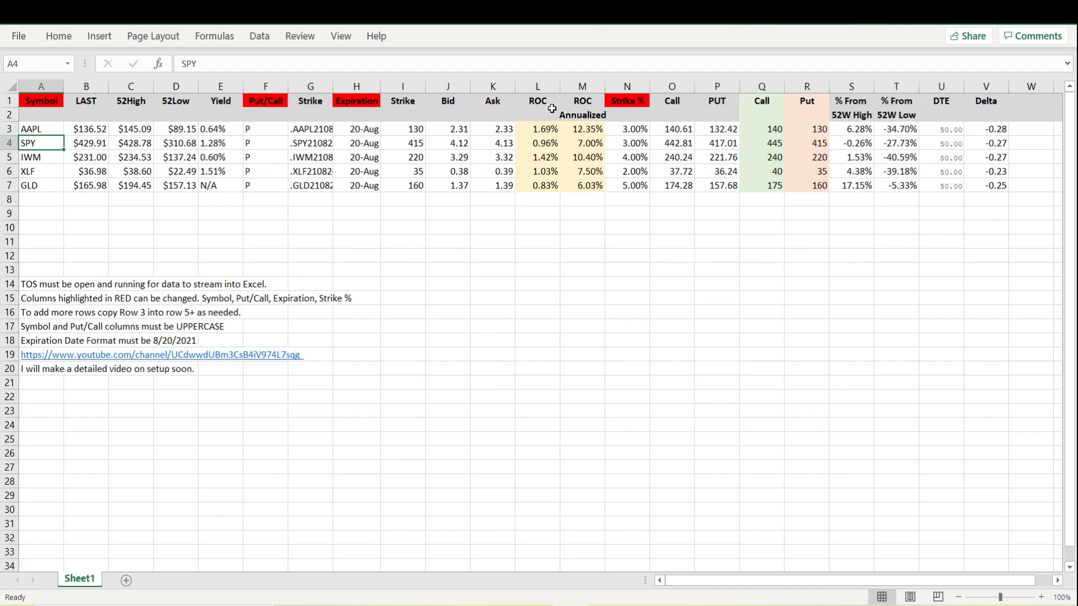
pyautogui.moveTo(580, 129)
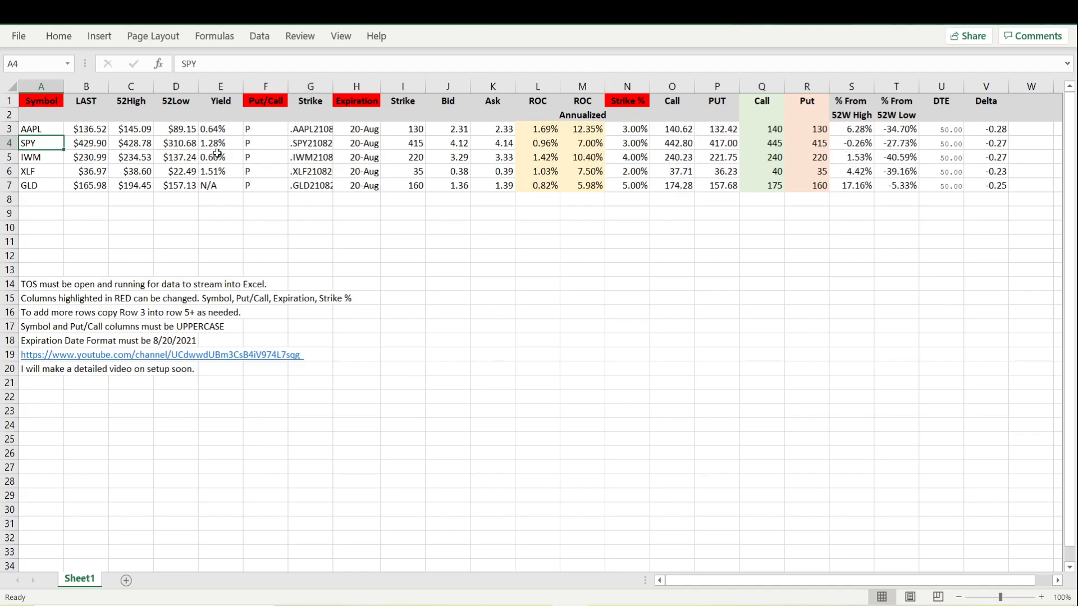
pyautogui.click(265, 128)
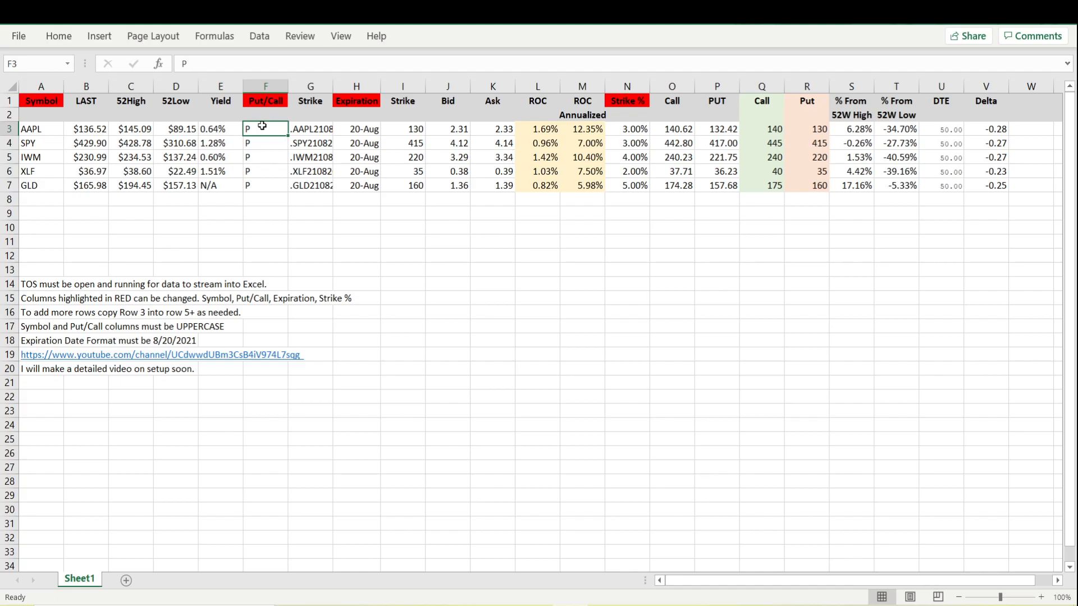
pyautogui.write('C')
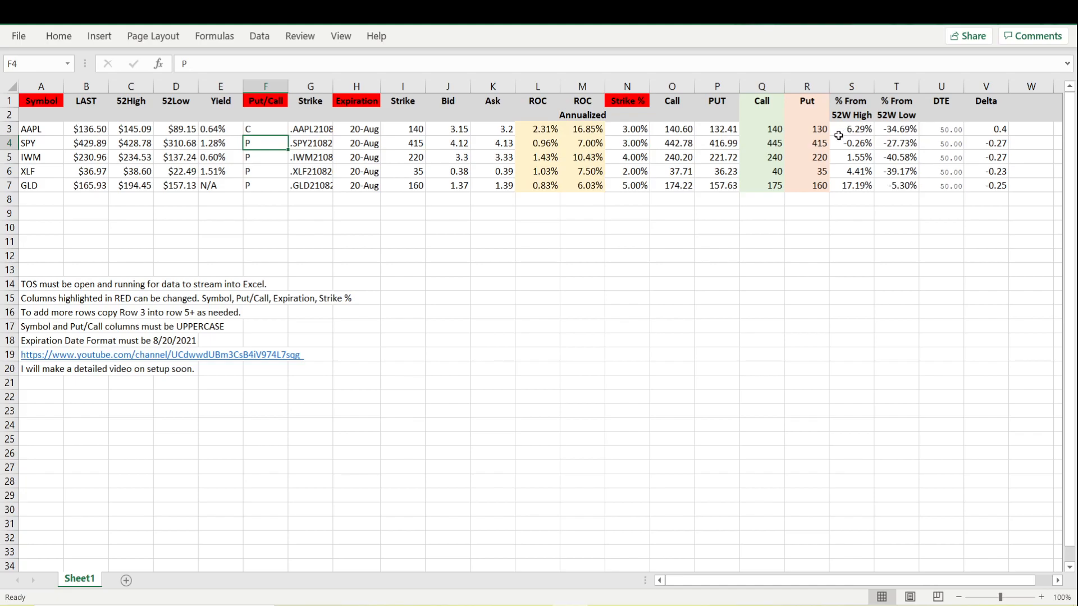
pyautogui.moveTo(840, 129)
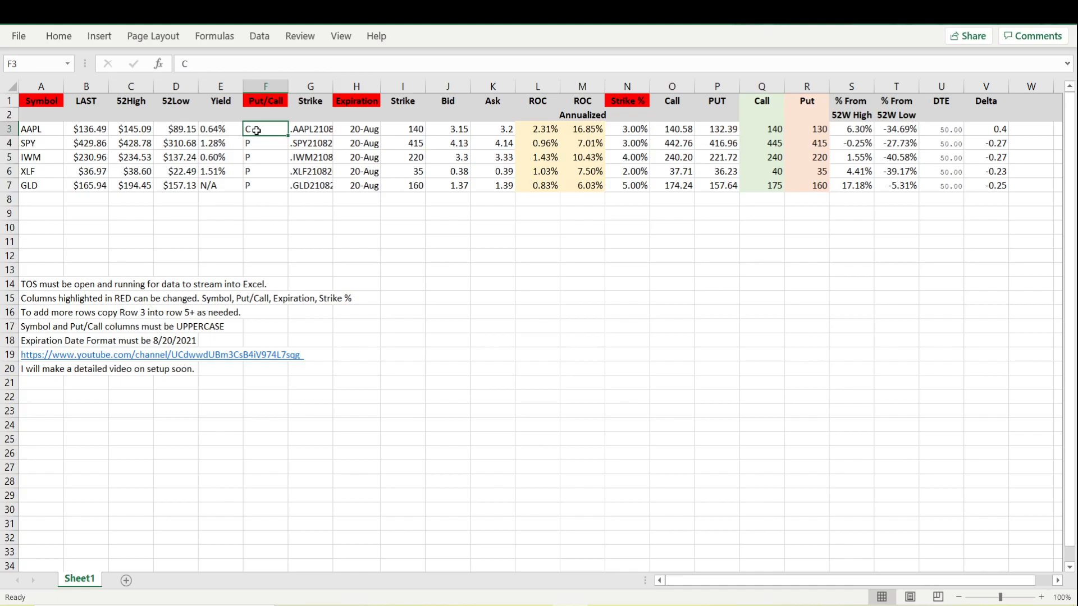
pyautogui.write('P')
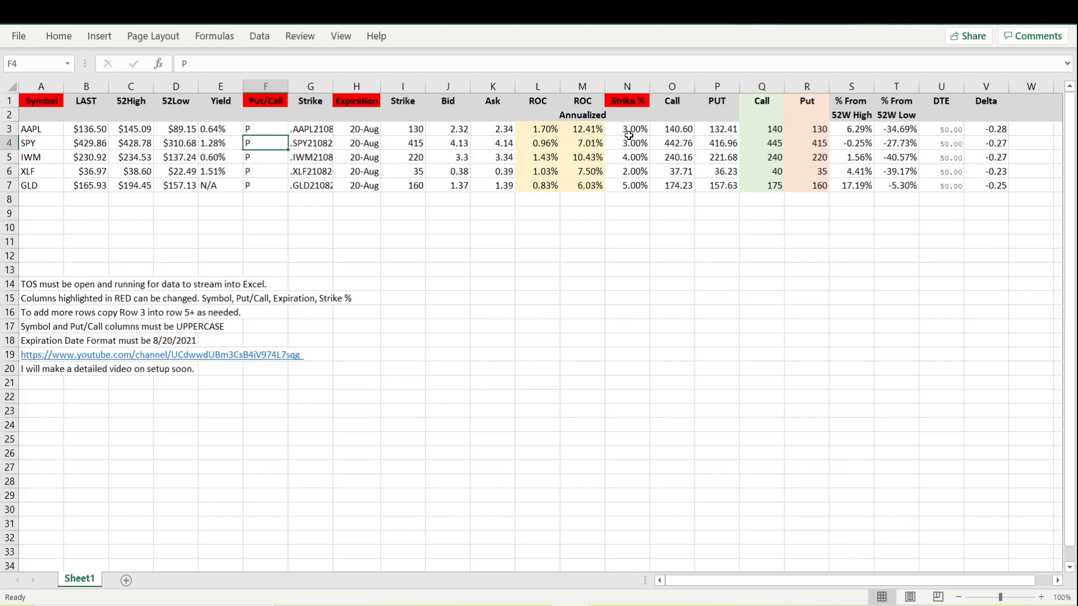
# - Set AAPL's strike percentage to 10%, moving its call and put strikes to 150 and 125
pyautogui.click(626, 128)
pyautogui.write('5')
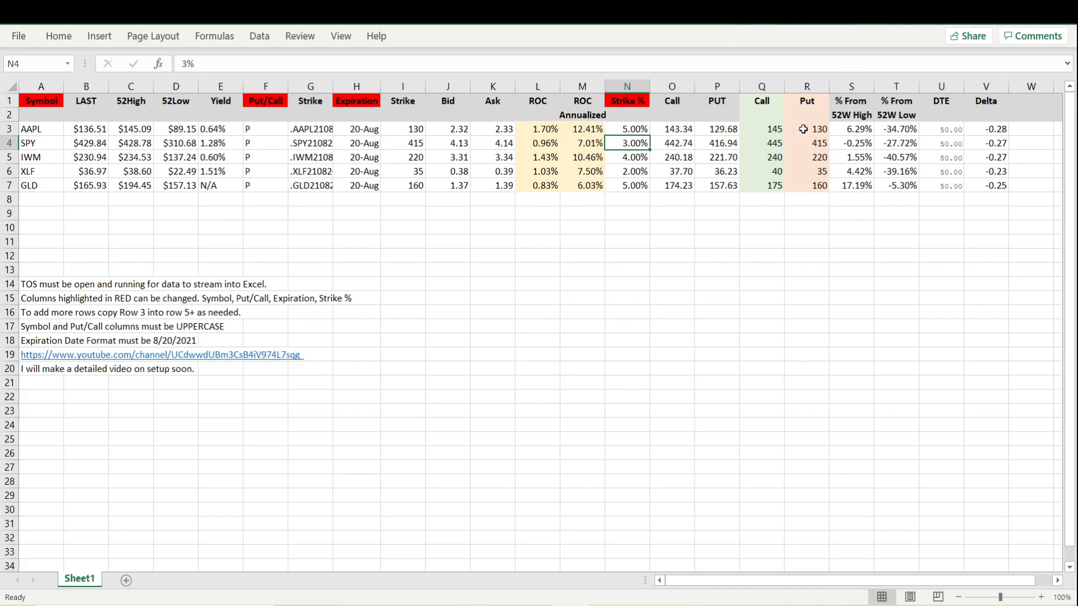
pyautogui.click(625, 128)
pyautogui.write('10')
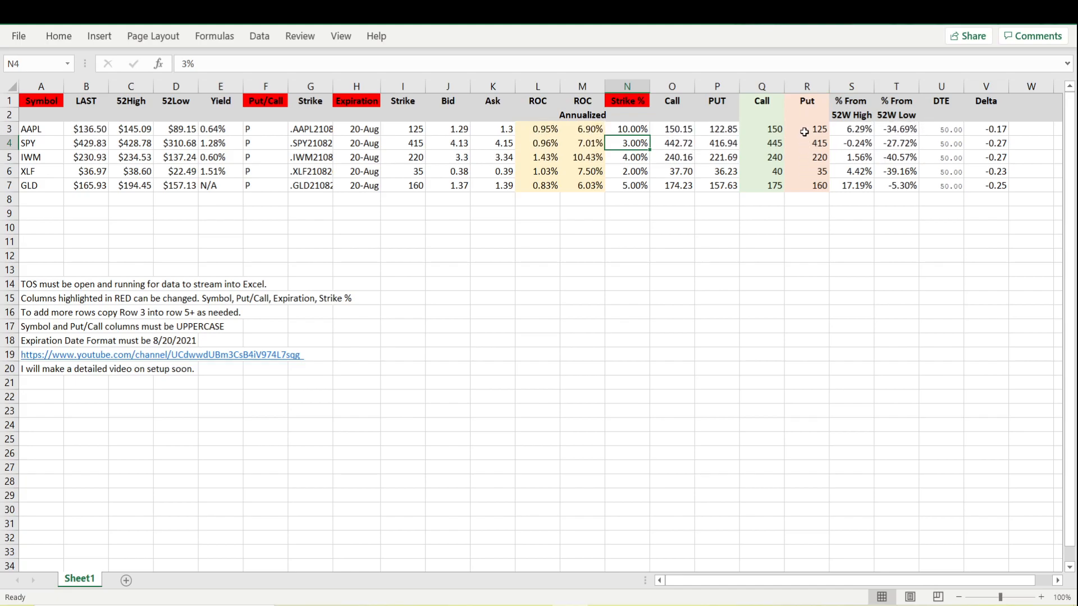
pyautogui.click(818, 129)
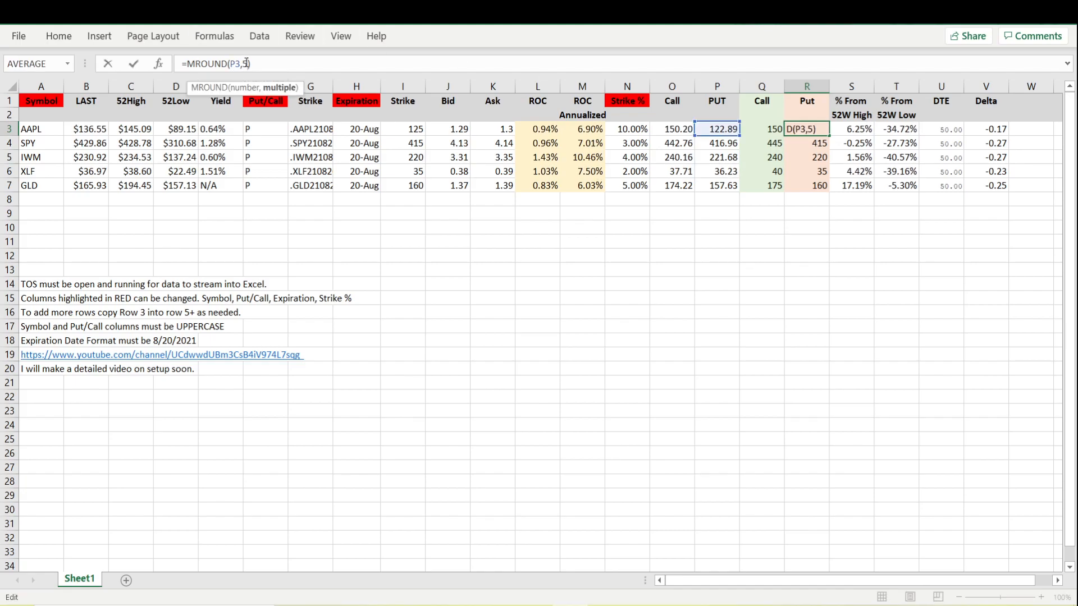
# - Change AAPL's put strike MROUND multiple from 5 to 1, giving 123
pyautogui.press('Backspace')
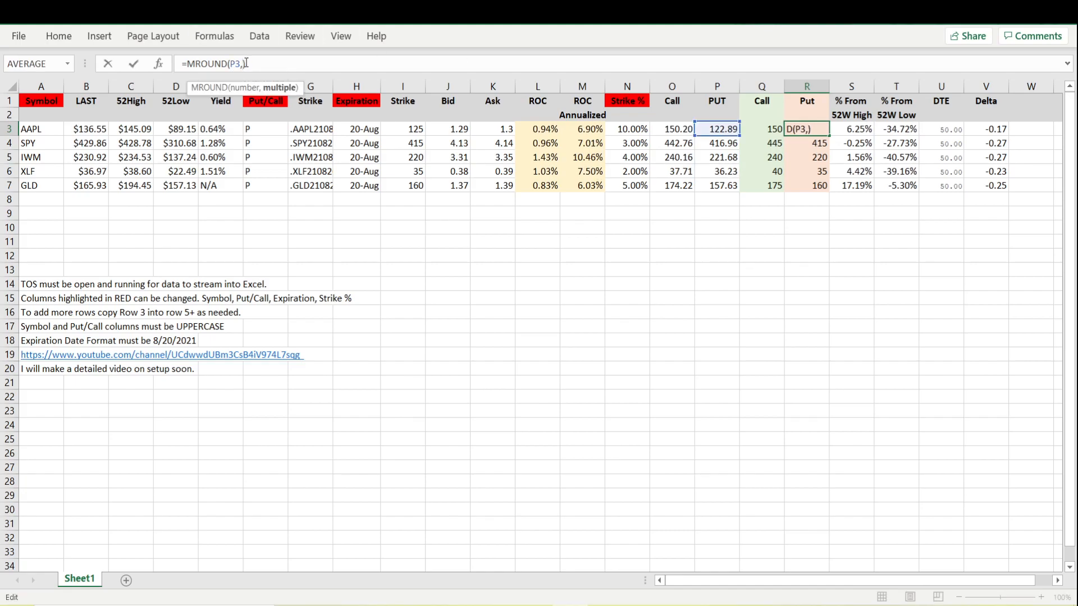
pyautogui.write('123')
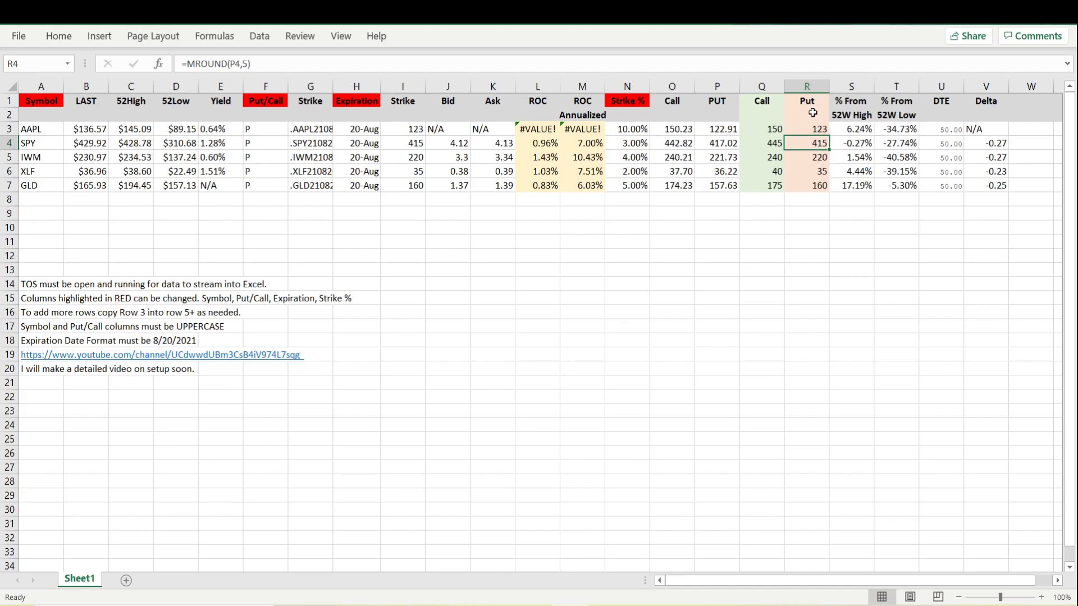
pyautogui.moveTo(738, 129)
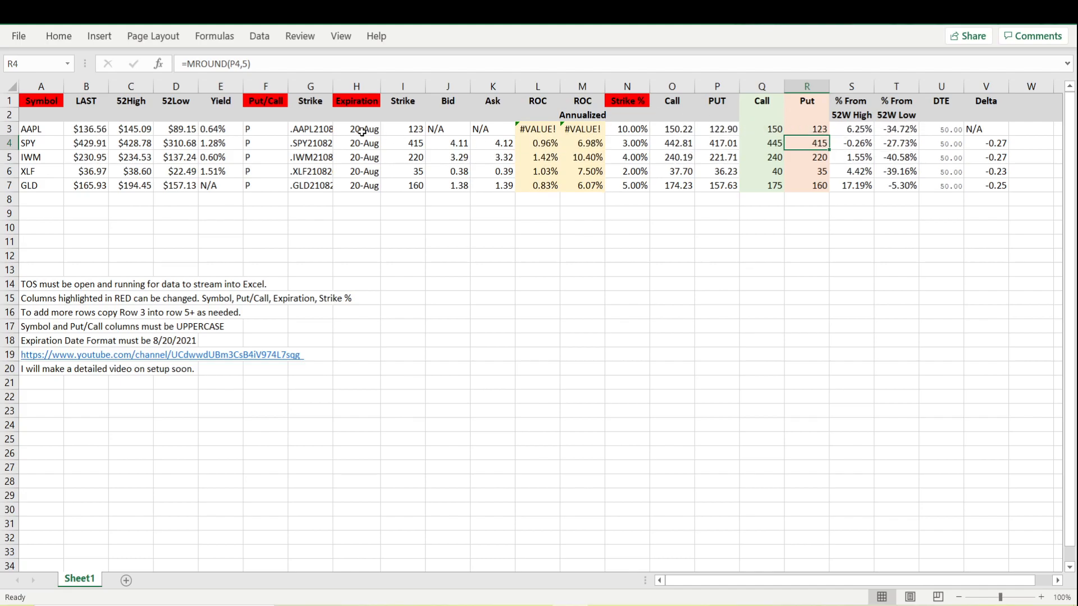
pyautogui.moveTo(677, 101)
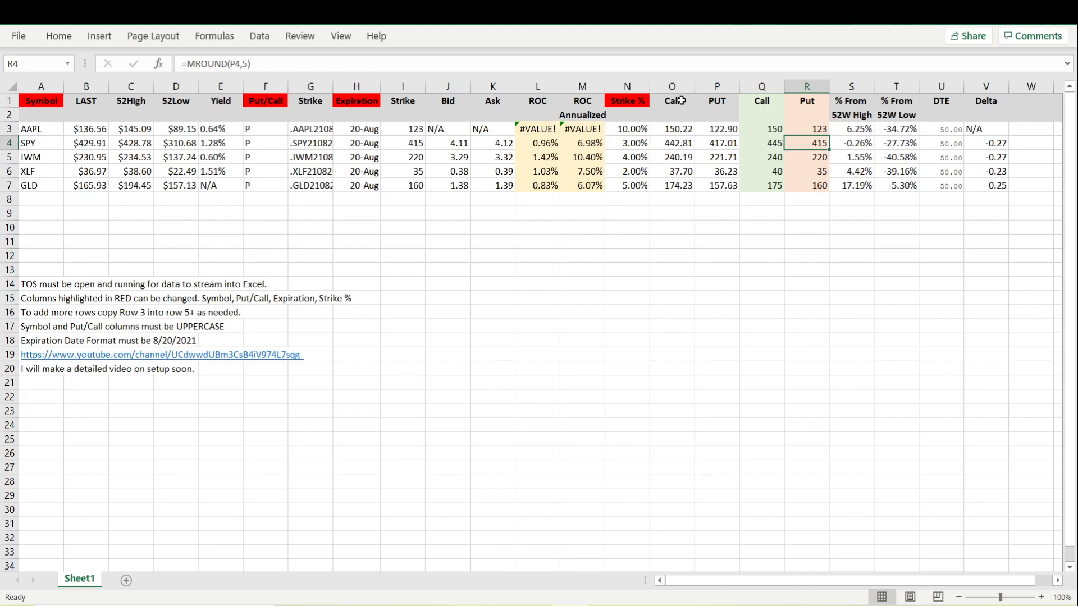
# - Undo the rounding change and enter a manual AAPL put strike of 120
pyautogui.click(806, 128)
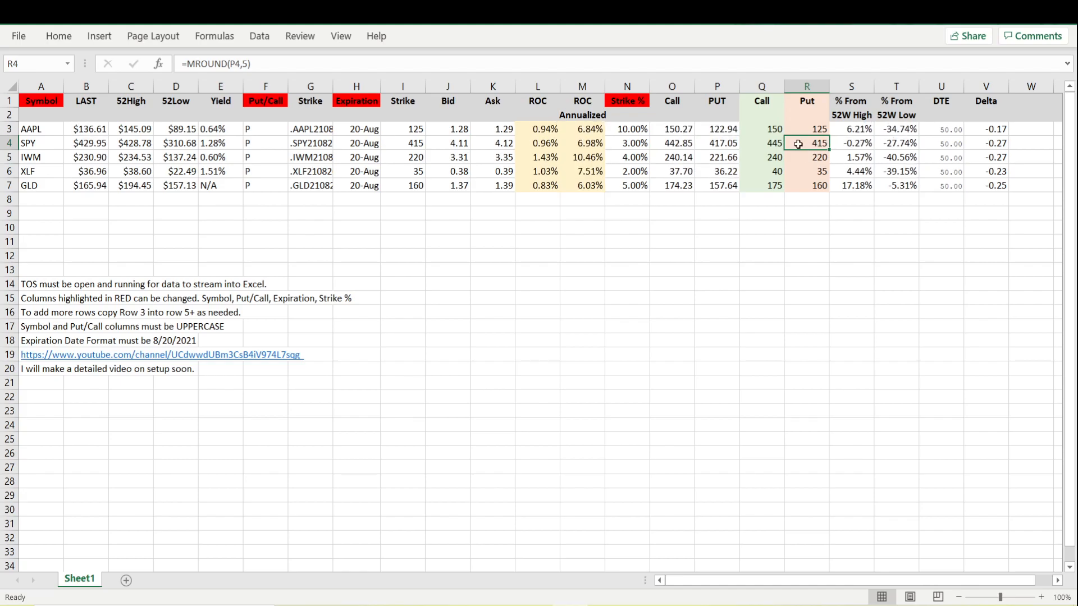
pyautogui.click(807, 128)
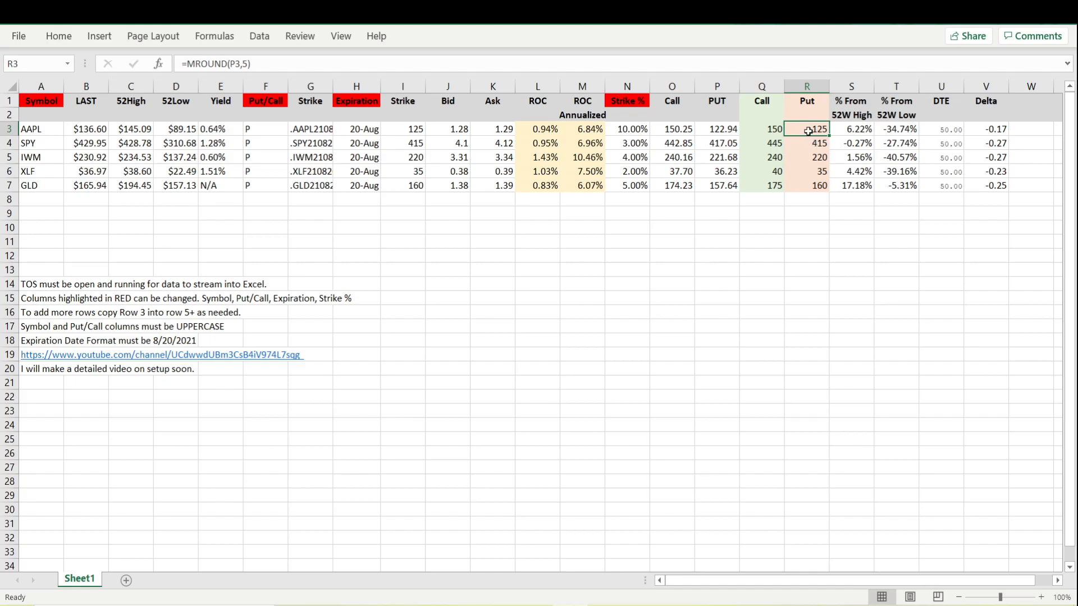
pyautogui.write('120')
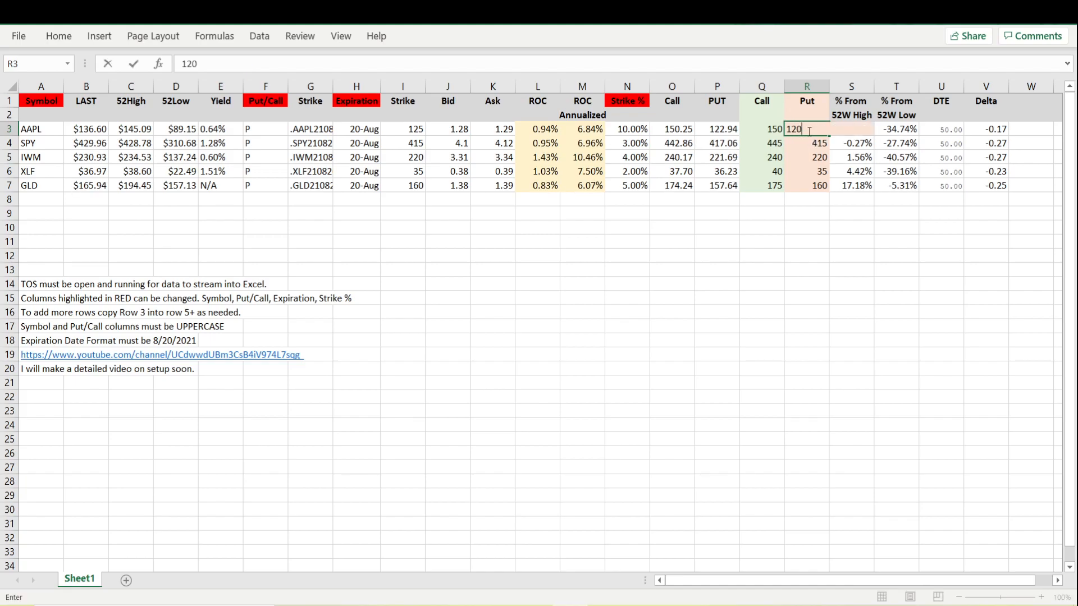
pyautogui.press('enter')
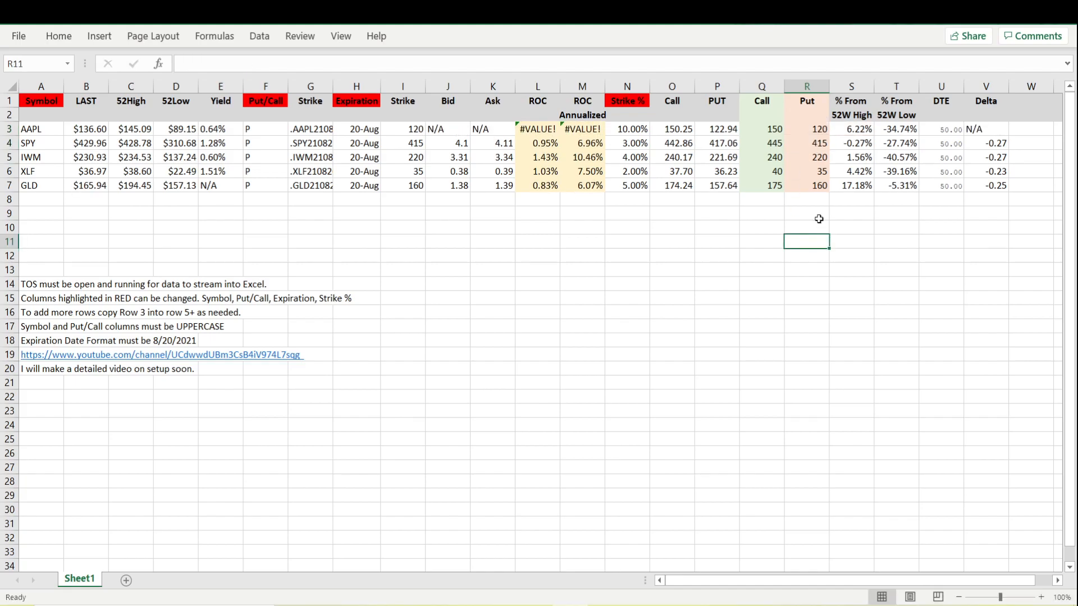
# - Restore AAPL's formula-driven put strike of 125 and add a new blank worksheet
pyautogui.click(819, 128)
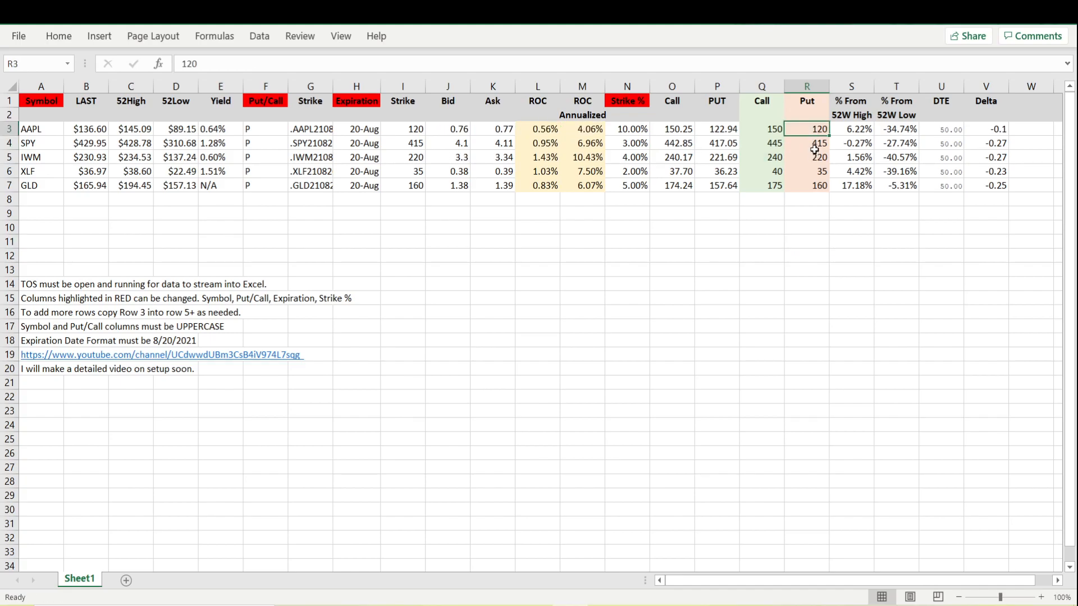
pyautogui.click(819, 143)
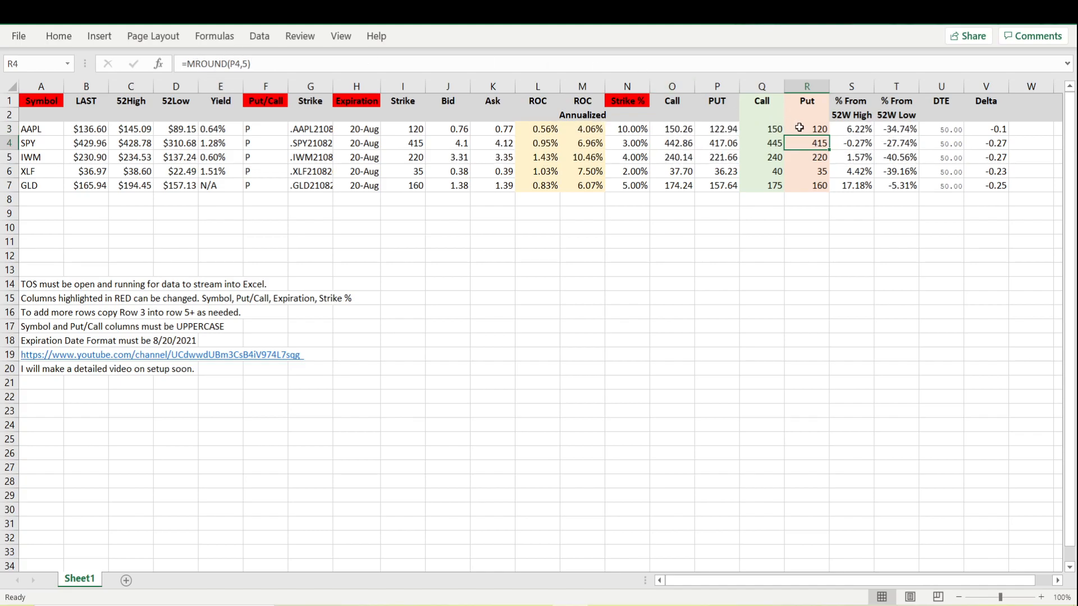
pyautogui.click(818, 128)
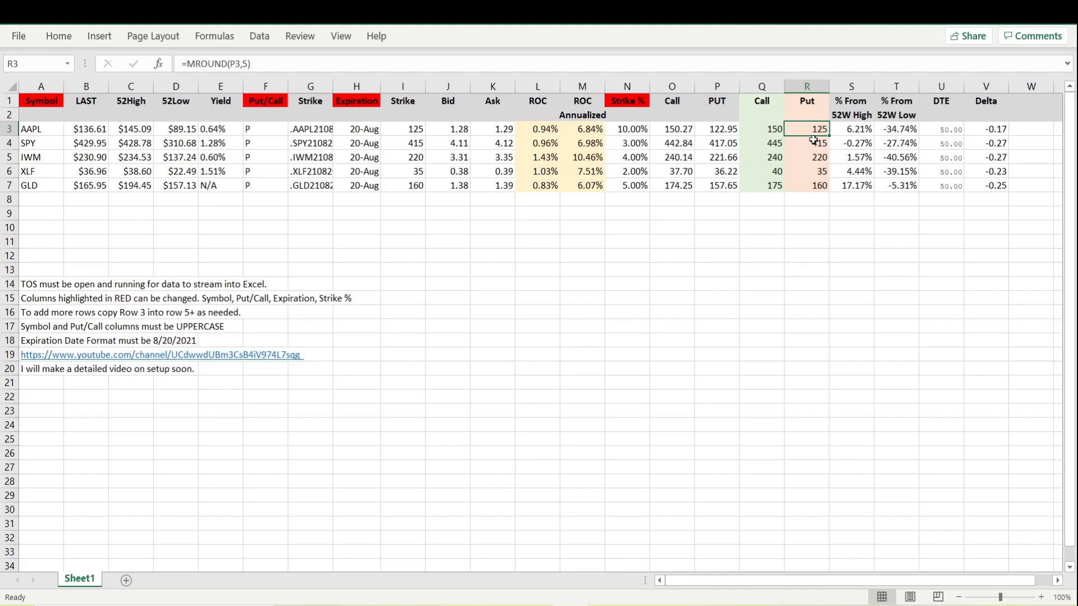
pyautogui.click(125, 578)
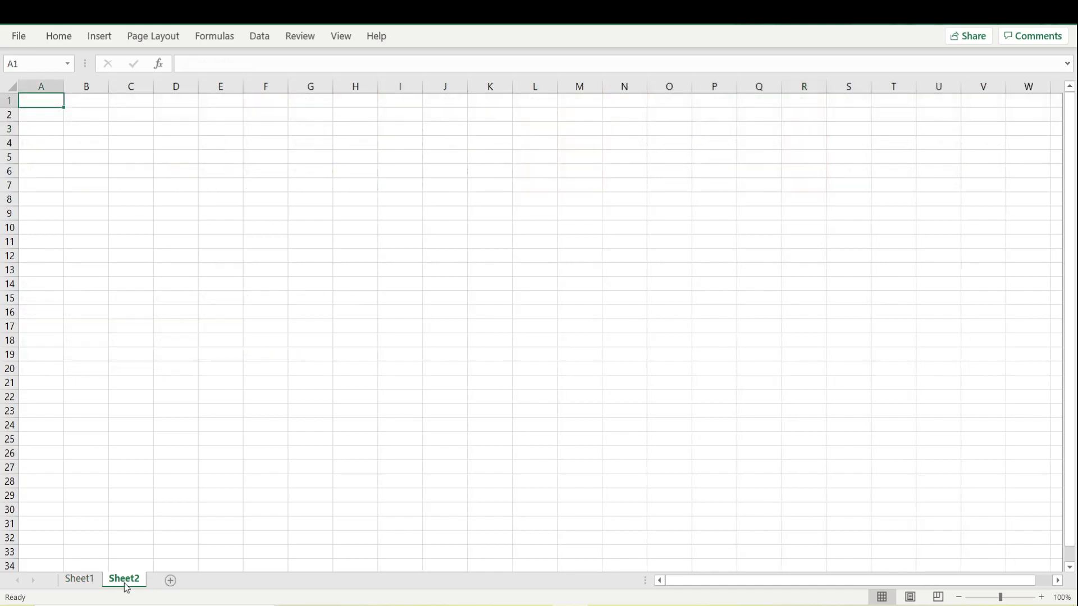
# - Copy Sheet1's entire options table onto Sheet2
pyautogui.click(78, 578)
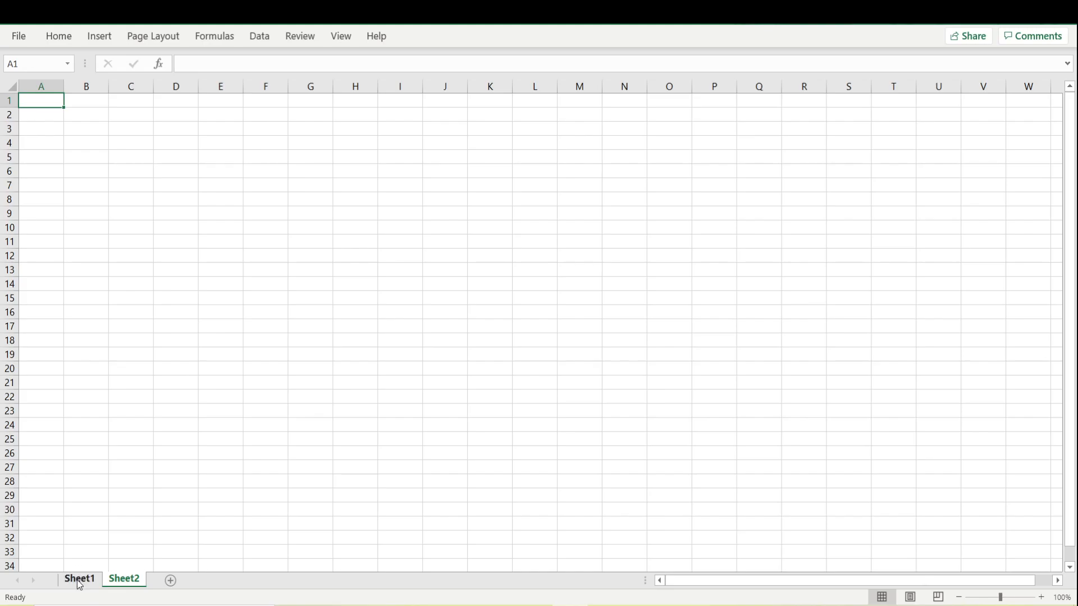
pyautogui.click(79, 578)
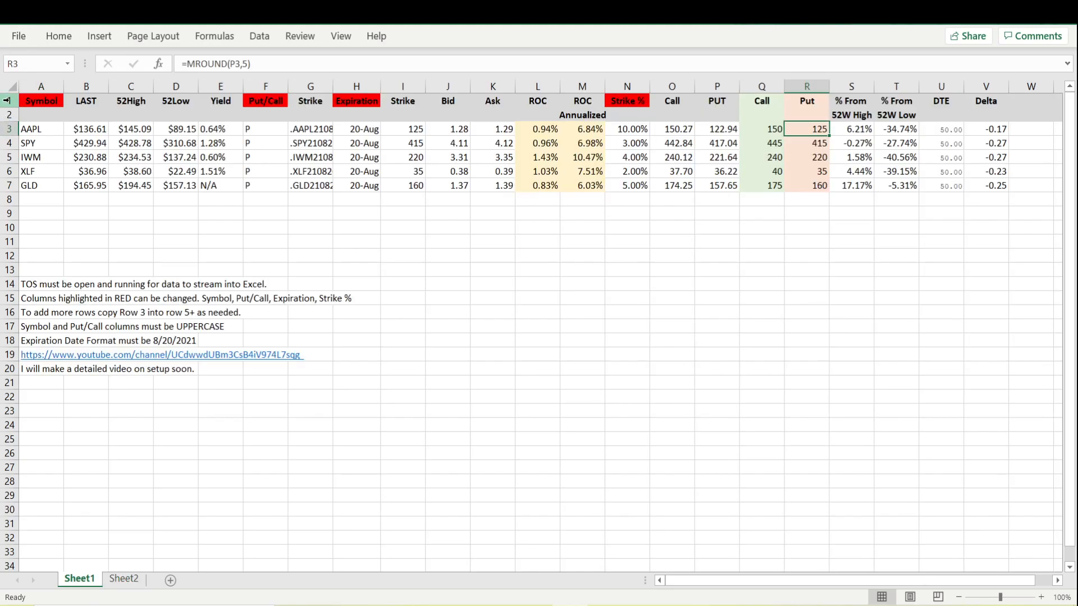
pyautogui.click(11, 88)
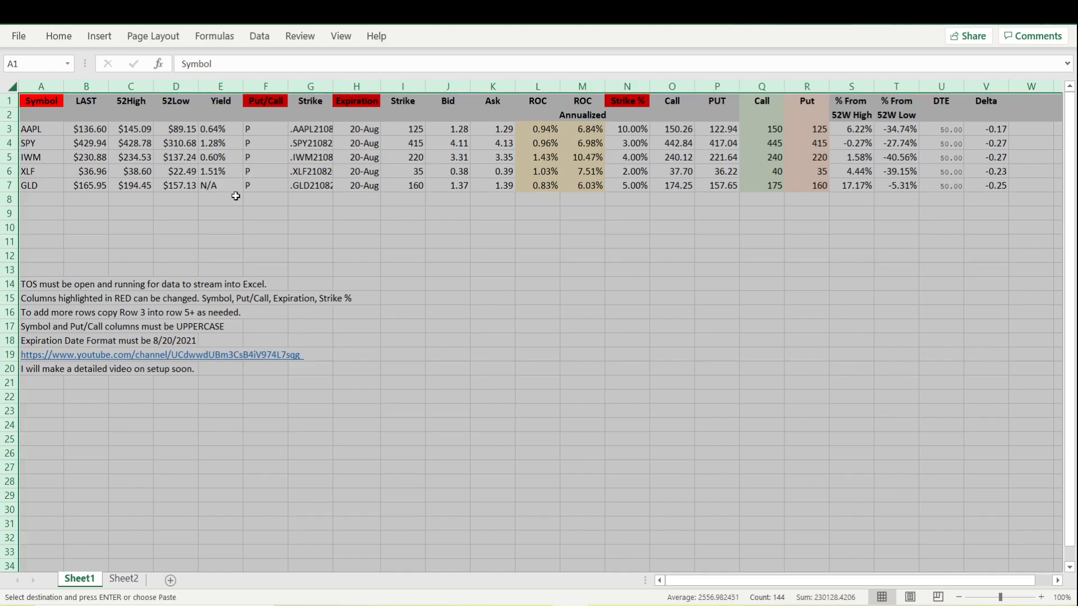
pyautogui.click(124, 578)
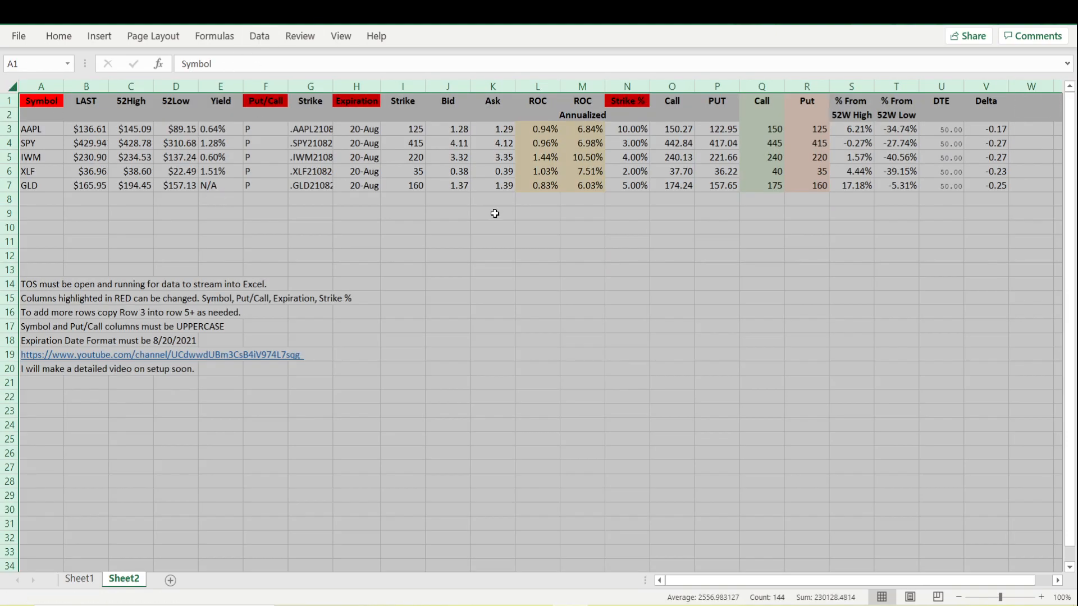
pyautogui.click(537, 284)
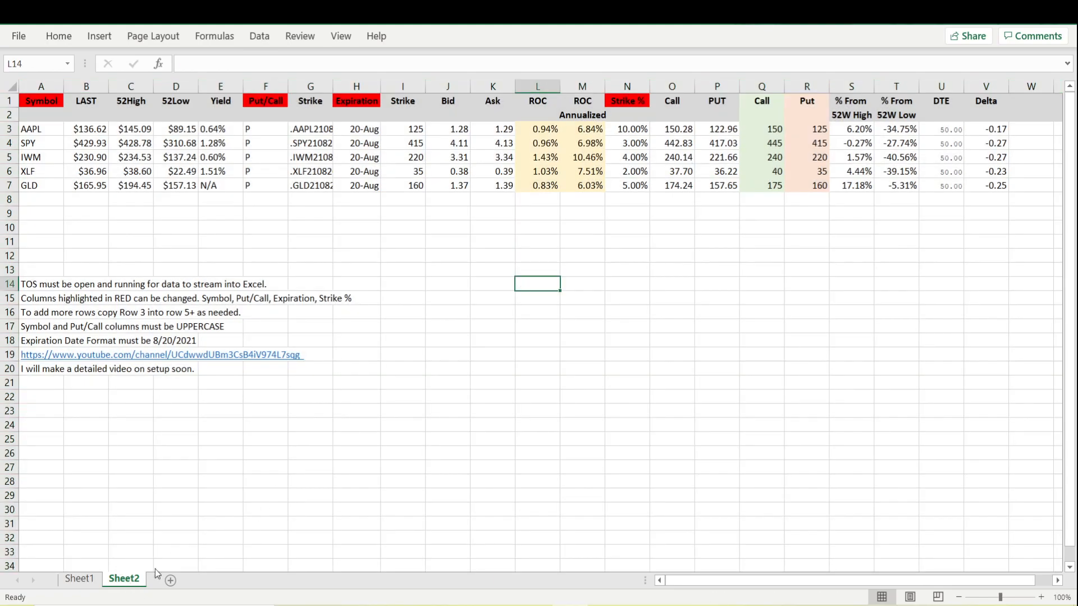
# - On Sheet2 fix SPY's put strike at 420 and AAPL's at 120 with strike percentage 2%, then return to Sheet1
pyautogui.click(818, 128)
pyautogui.write('120')
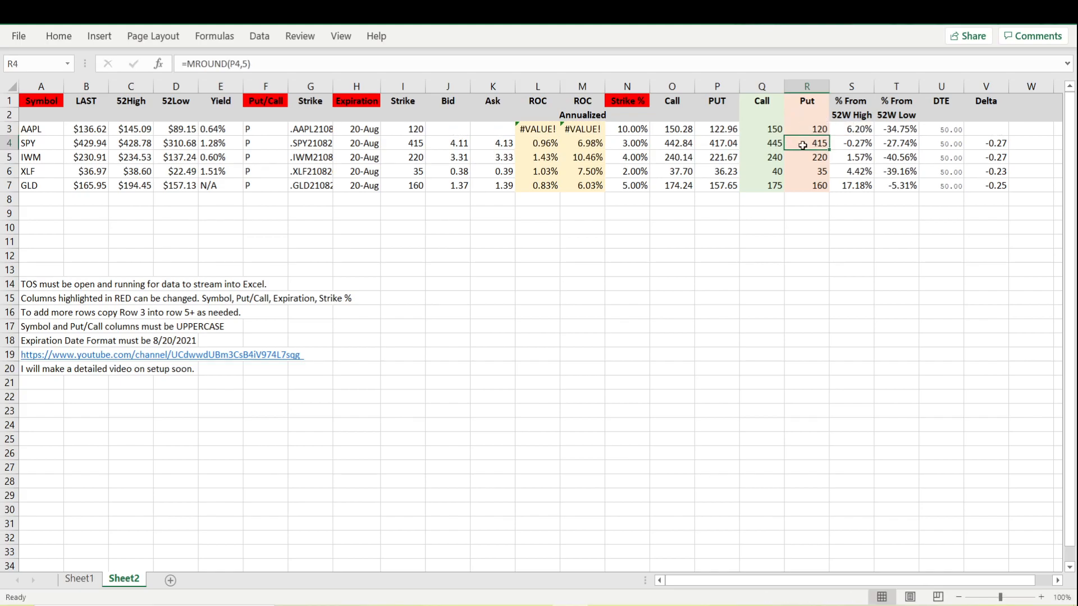
pyautogui.write('420')
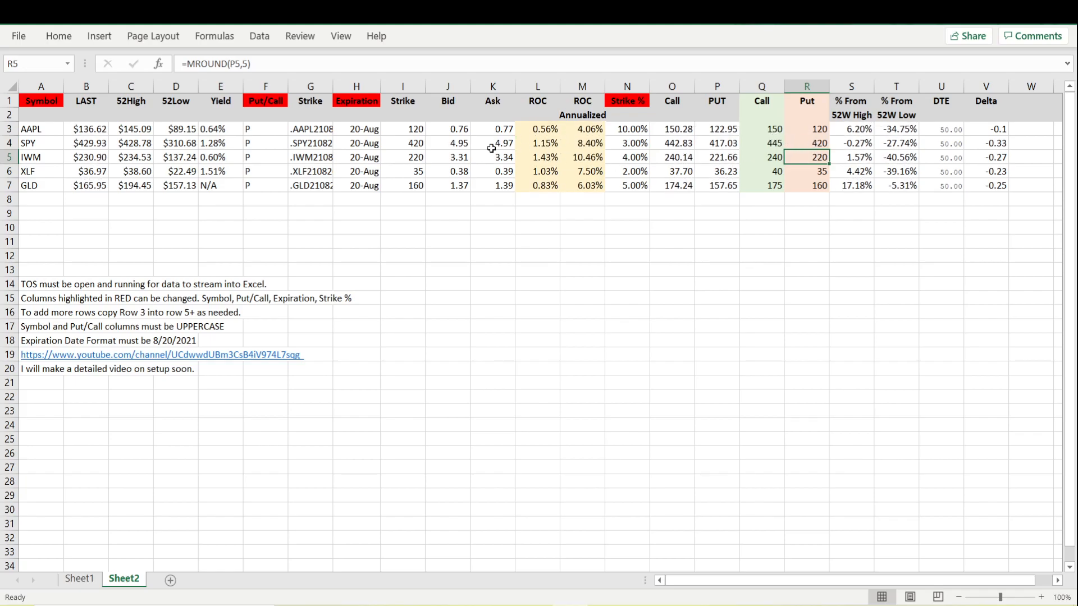
pyautogui.click(627, 129)
pyautogui.write('2')
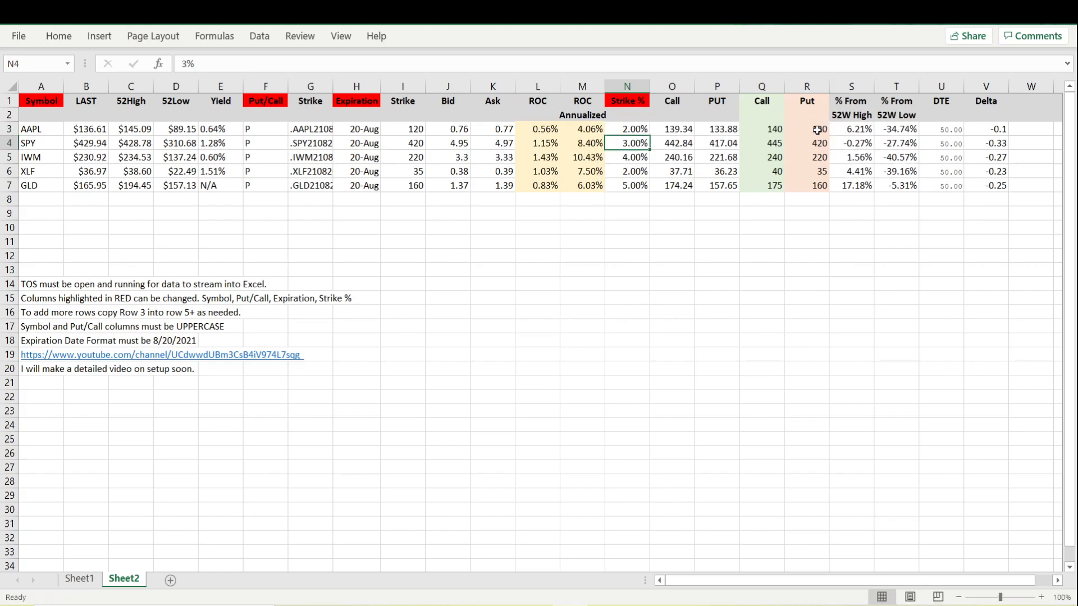
pyautogui.click(818, 129)
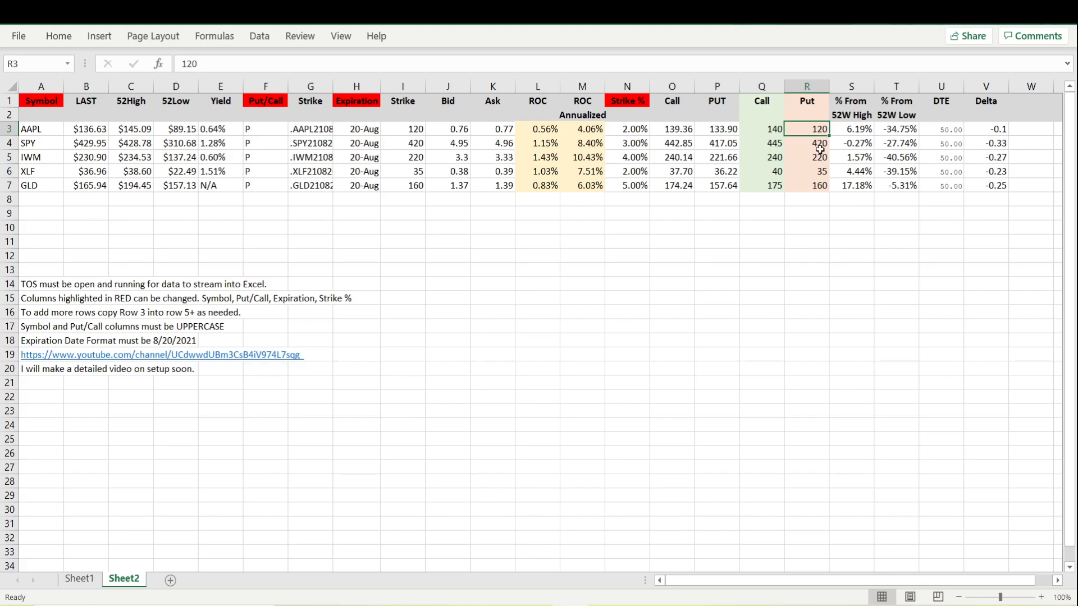
pyautogui.click(818, 171)
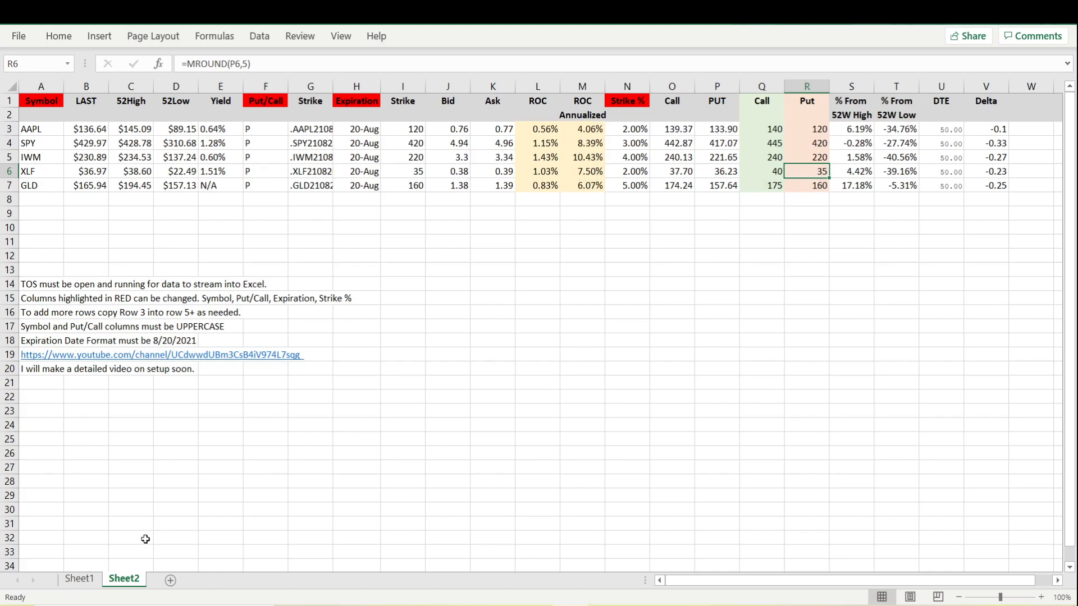
pyautogui.click(79, 578)
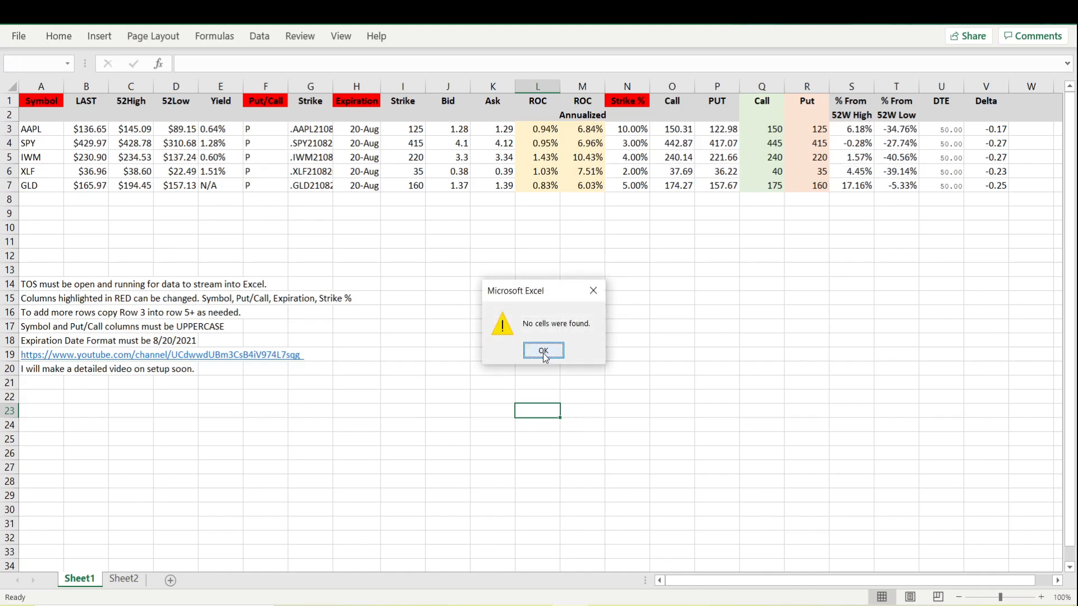
pyautogui.click(543, 350)
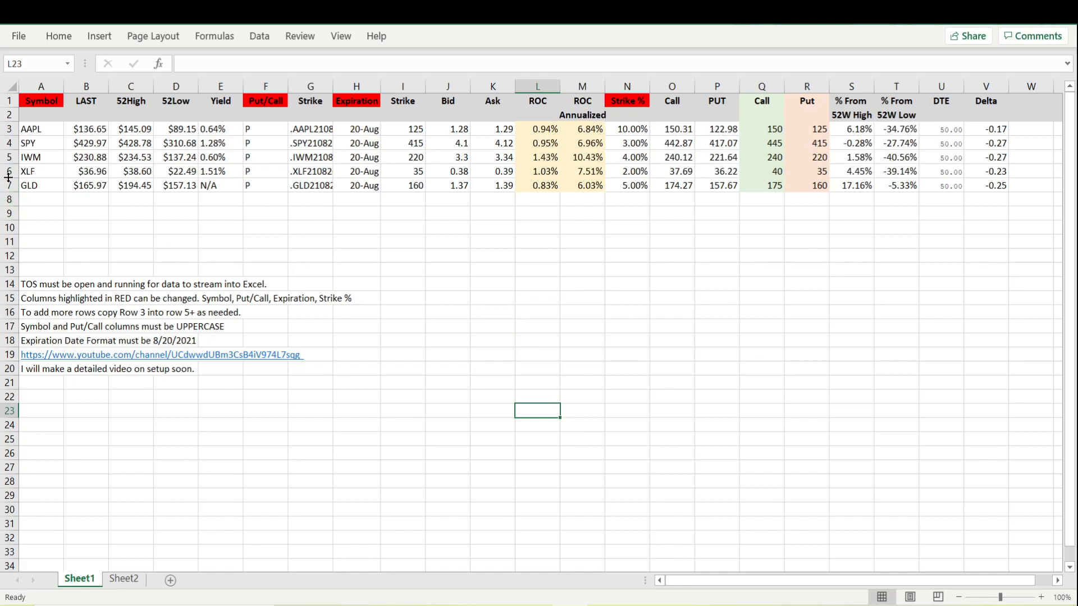
pyautogui.click(9, 186)
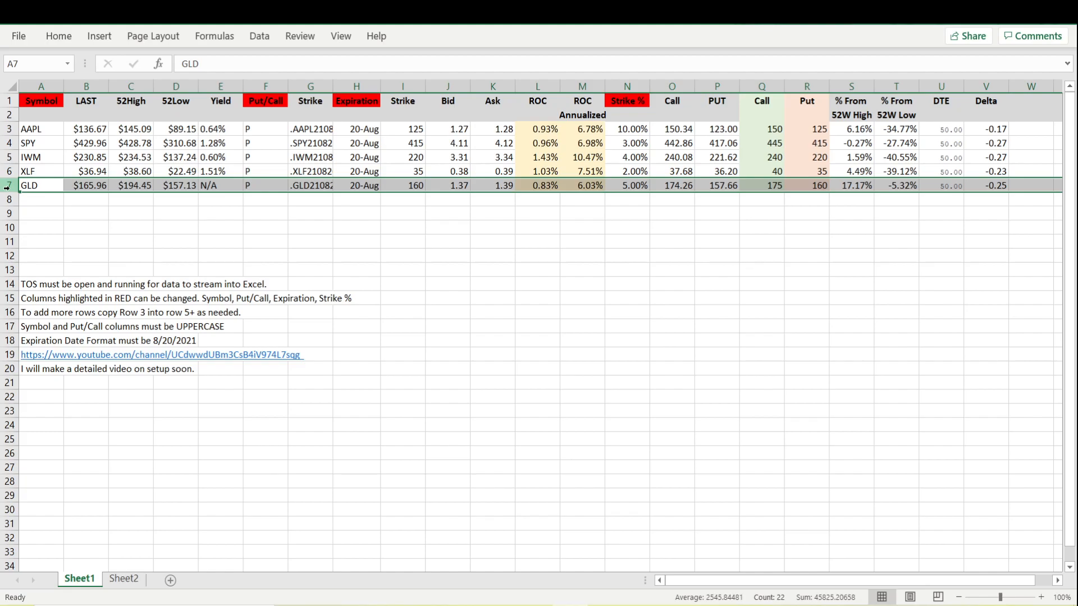
# - Copy the GLD row into row 8 and rename its symbol to GME
pyautogui.rightClick(9, 185)
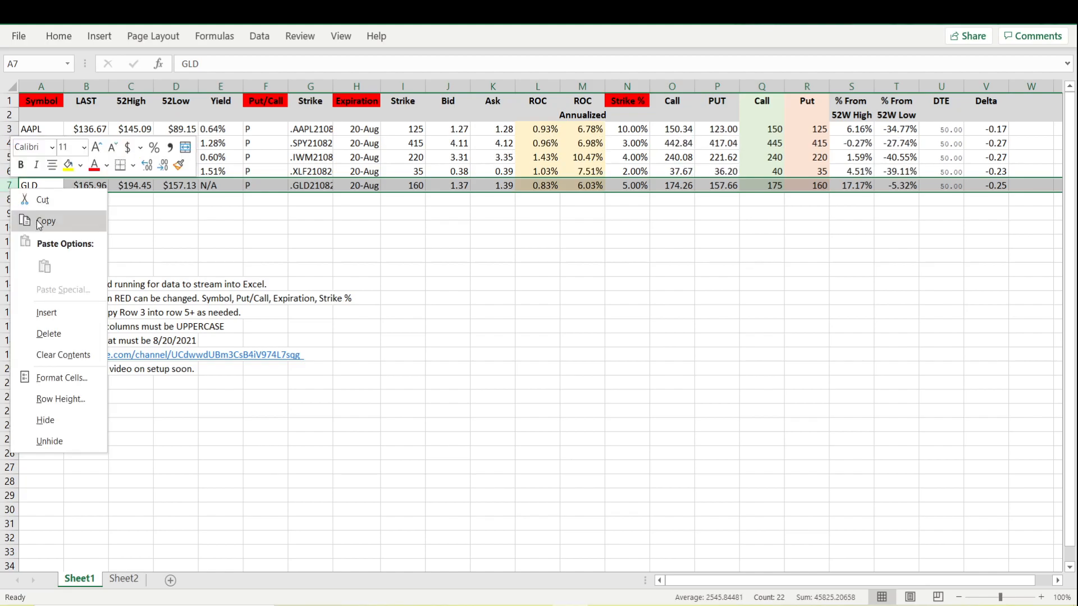
pyautogui.click(46, 221)
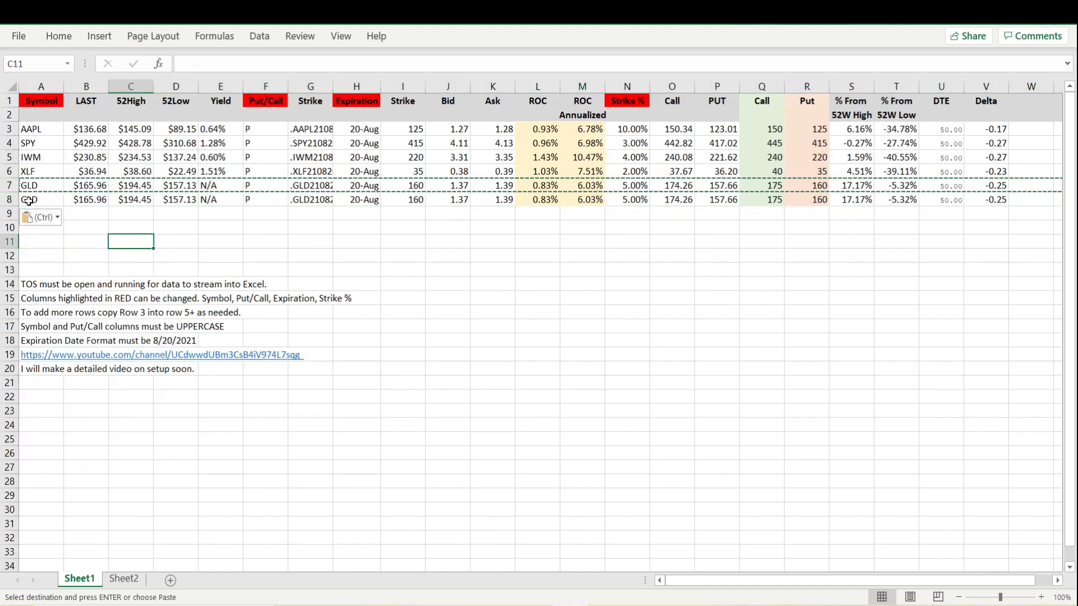
pyautogui.click(40, 200)
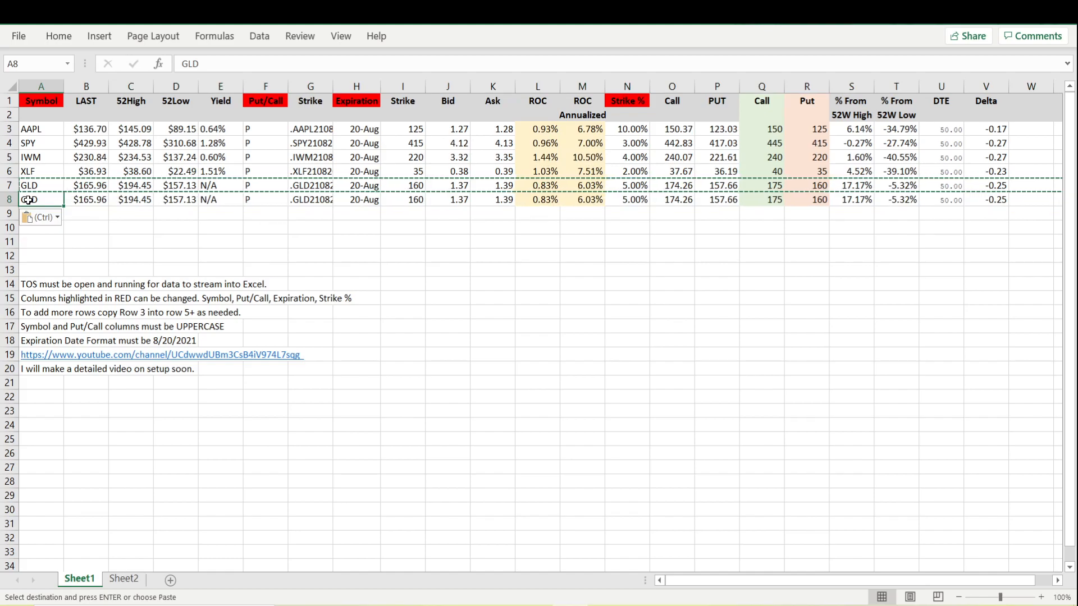
pyautogui.write('GME')
pyautogui.click(627, 199)
pyautogui.write('20')
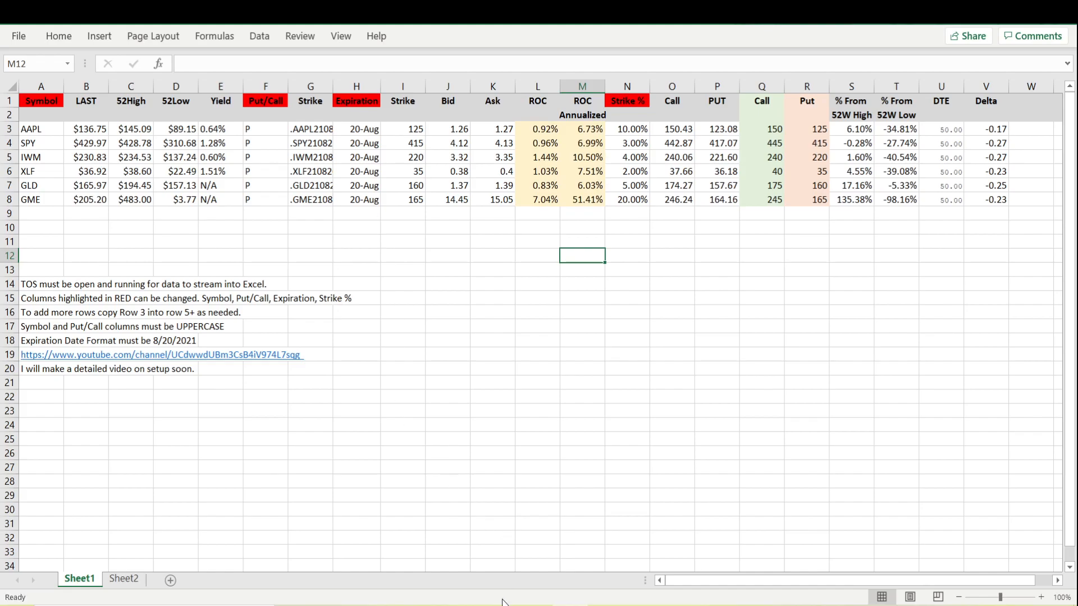
pyautogui.moveTo(460, 369)
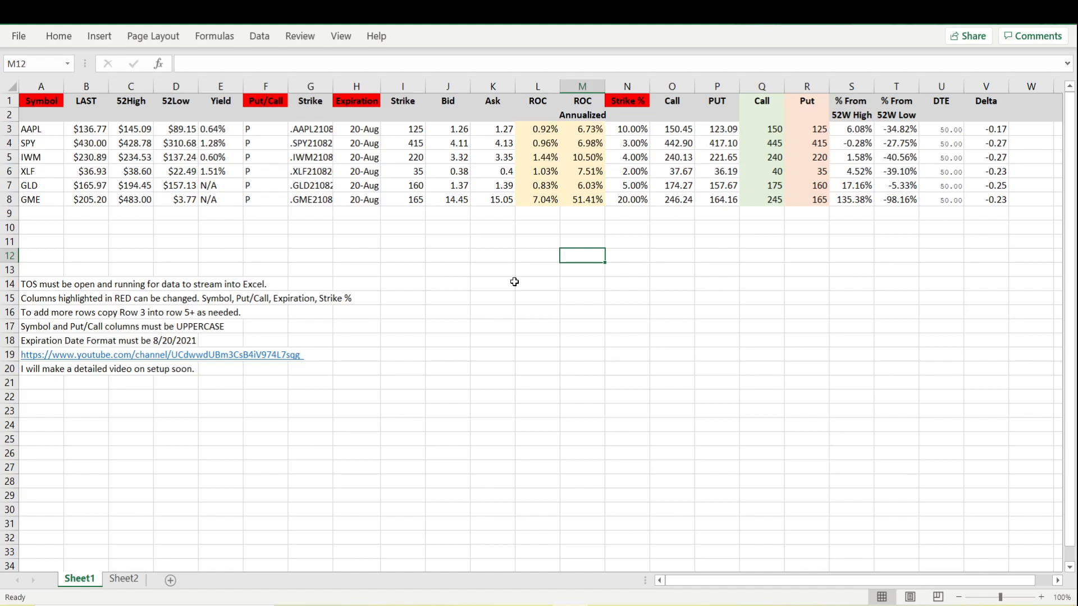
# - Start a find and replace with 8/20/2021 pasted as the date to find
pyautogui.press('ctrl+h')
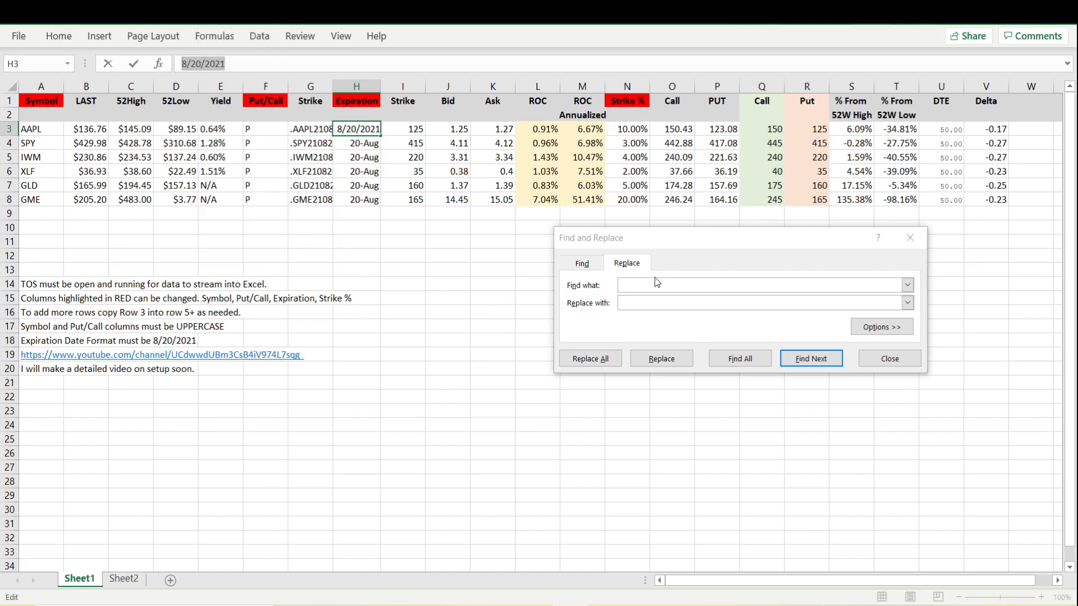
pyautogui.click(756, 284)
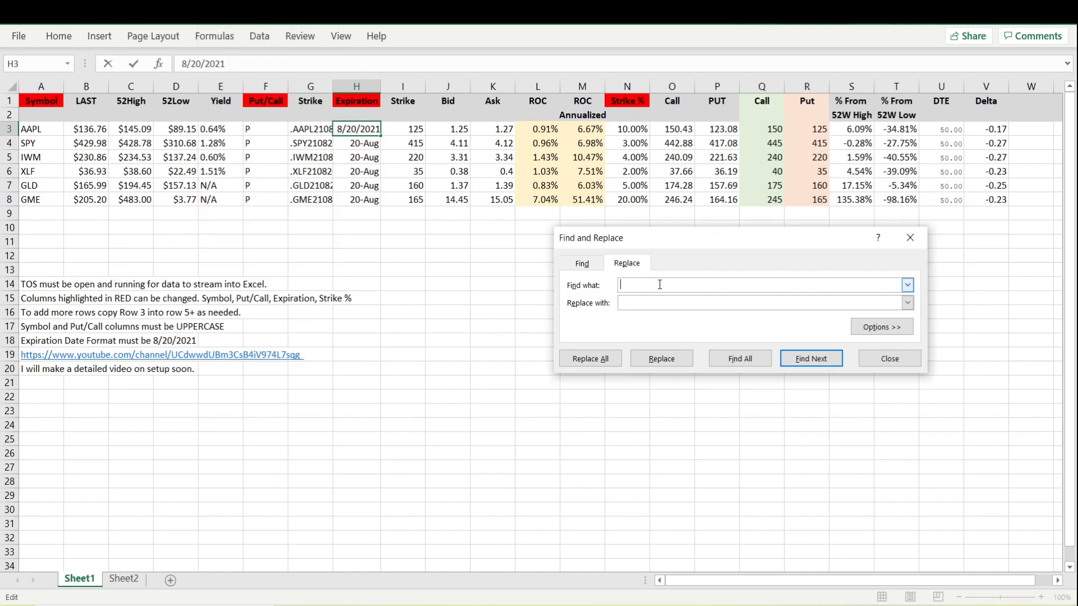
pyautogui.rightClick(722, 284)
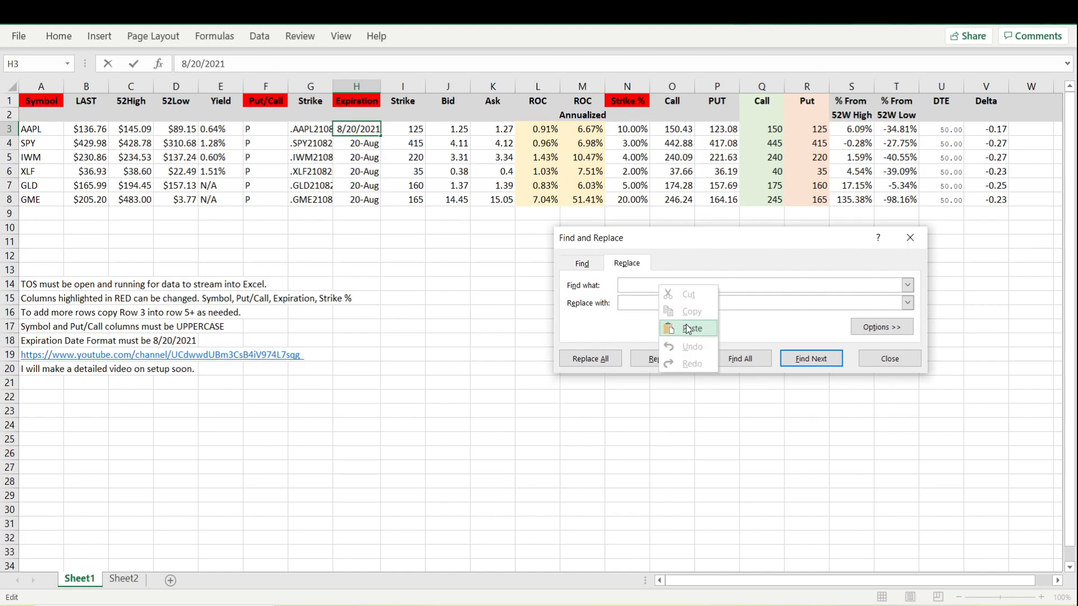
pyautogui.click(692, 328)
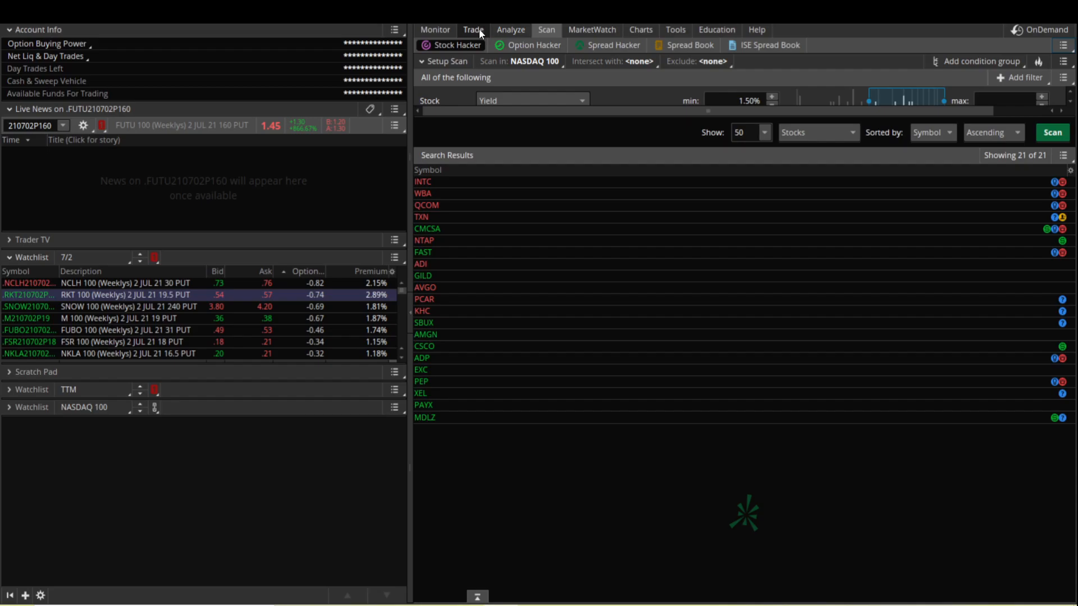
# - Switch to the Trade page and look up GME in the symbol box
pyautogui.click(473, 29)
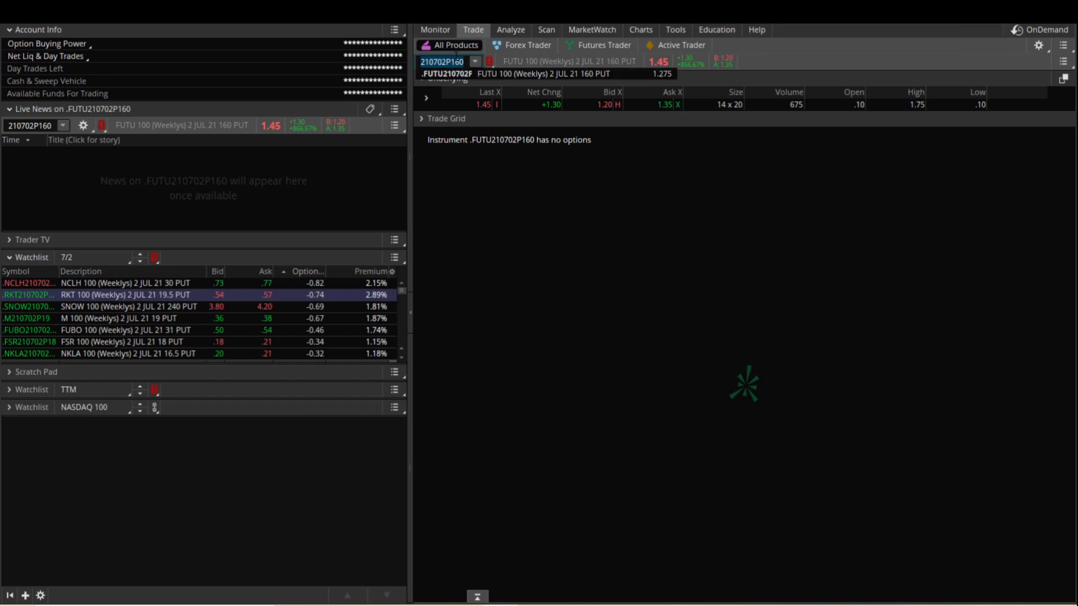
pyautogui.write('GME')
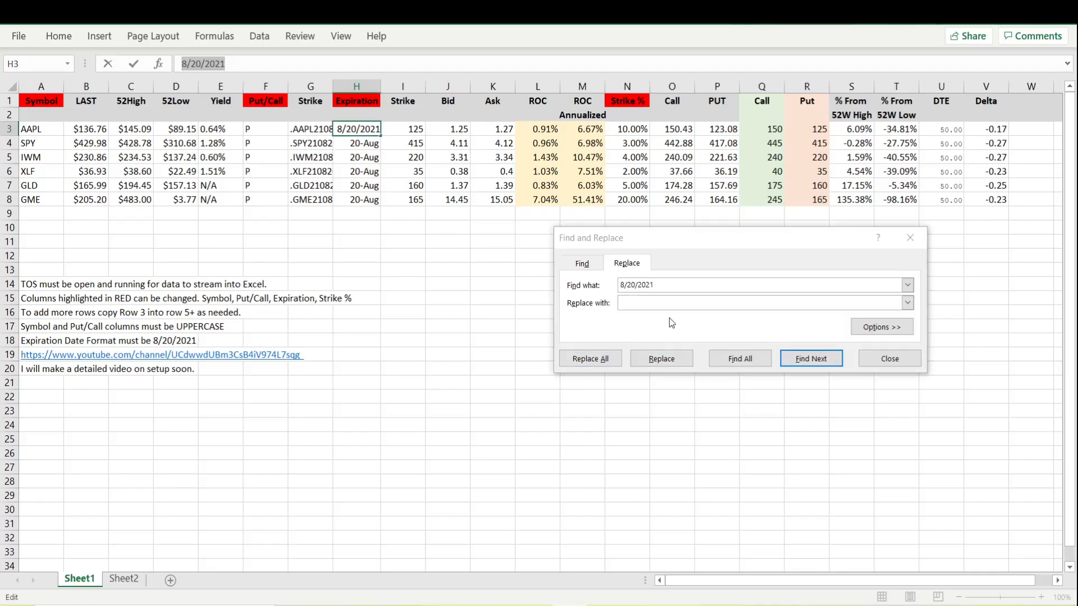
# - Replace all seven 8/20/2021 expirations with 7/16/2021 and close the dialog
pyautogui.write('7')
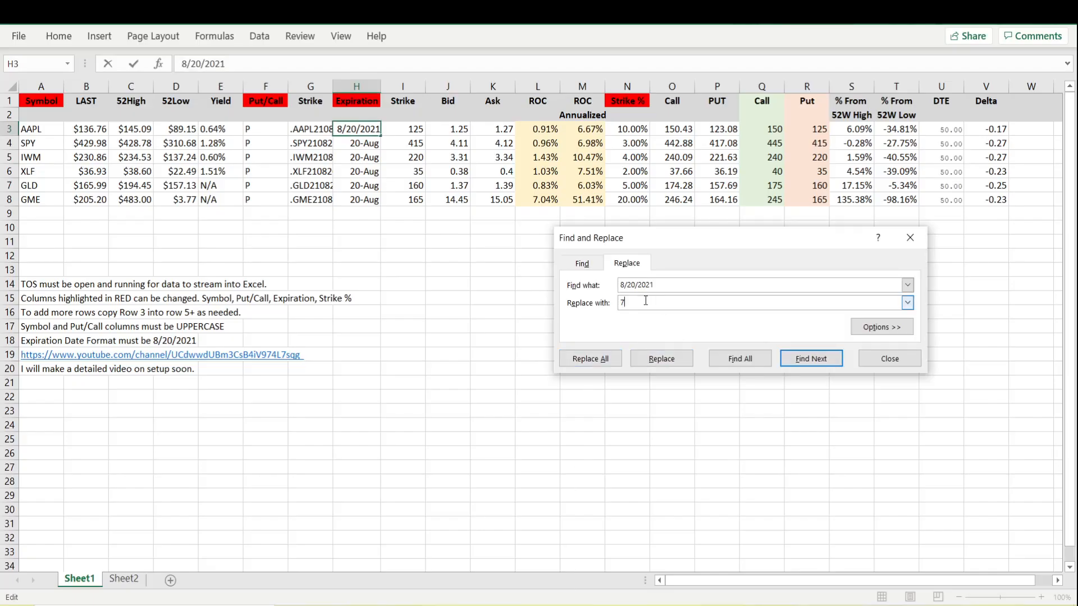
pyautogui.write('/16/2021')
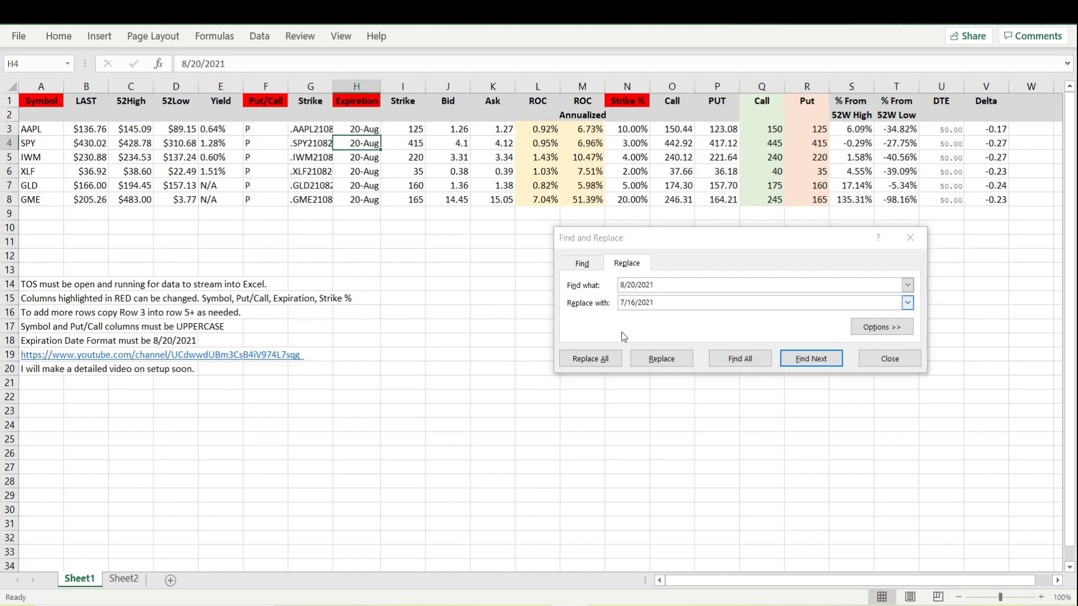
pyautogui.click(589, 359)
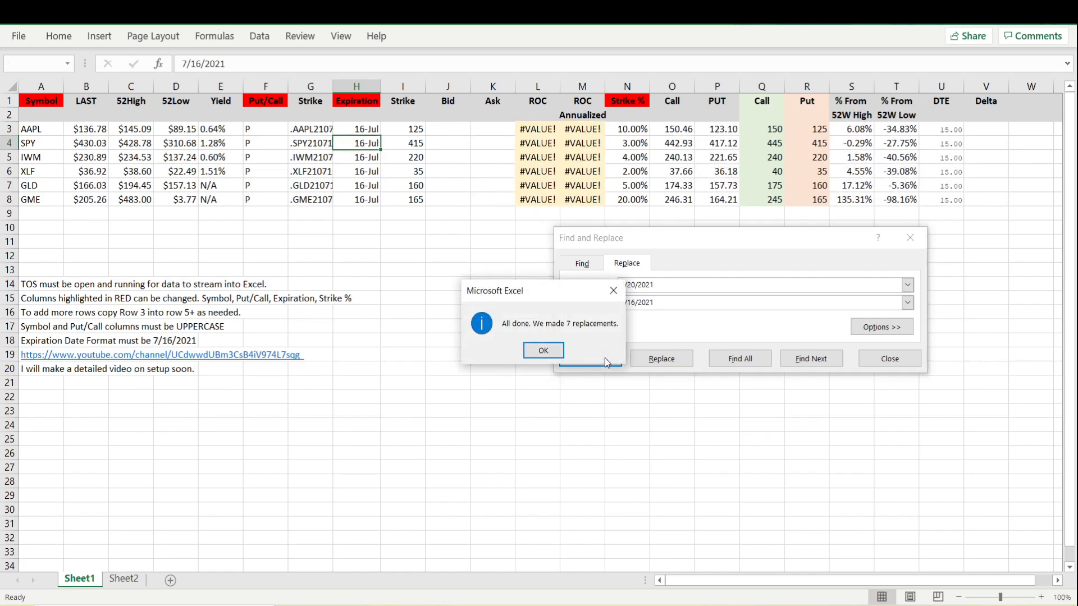
pyautogui.click(542, 350)
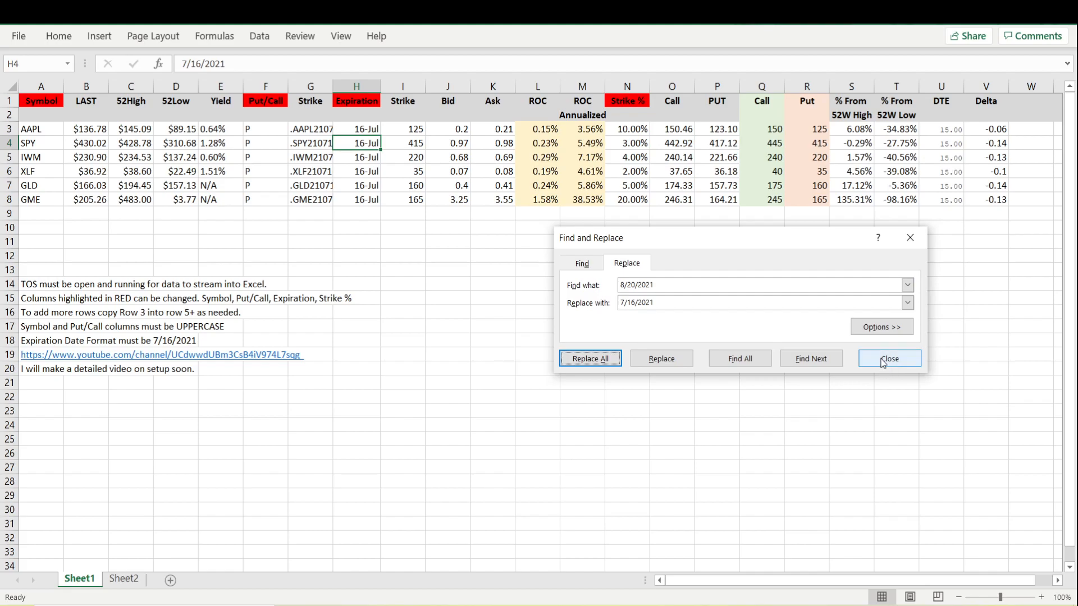
pyautogui.click(889, 358)
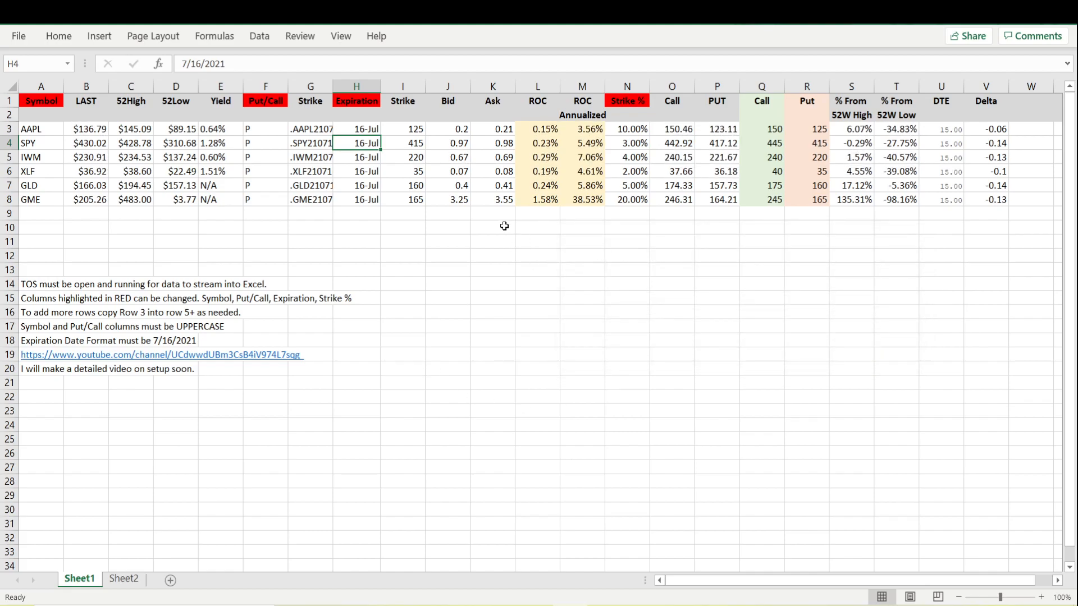